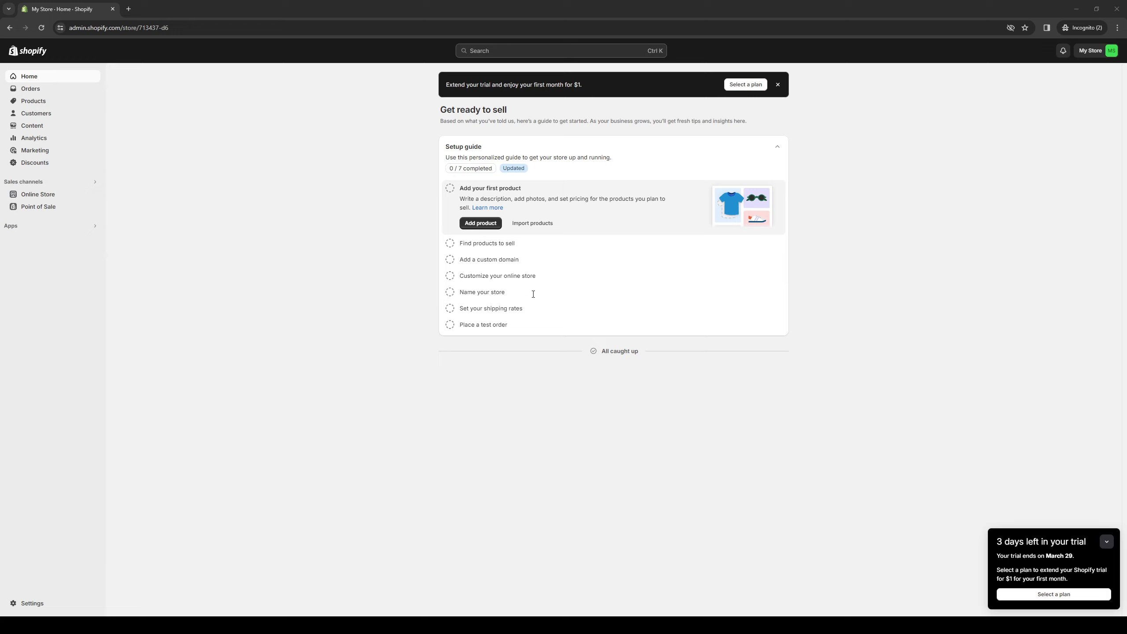
mouse_move(625, 324)
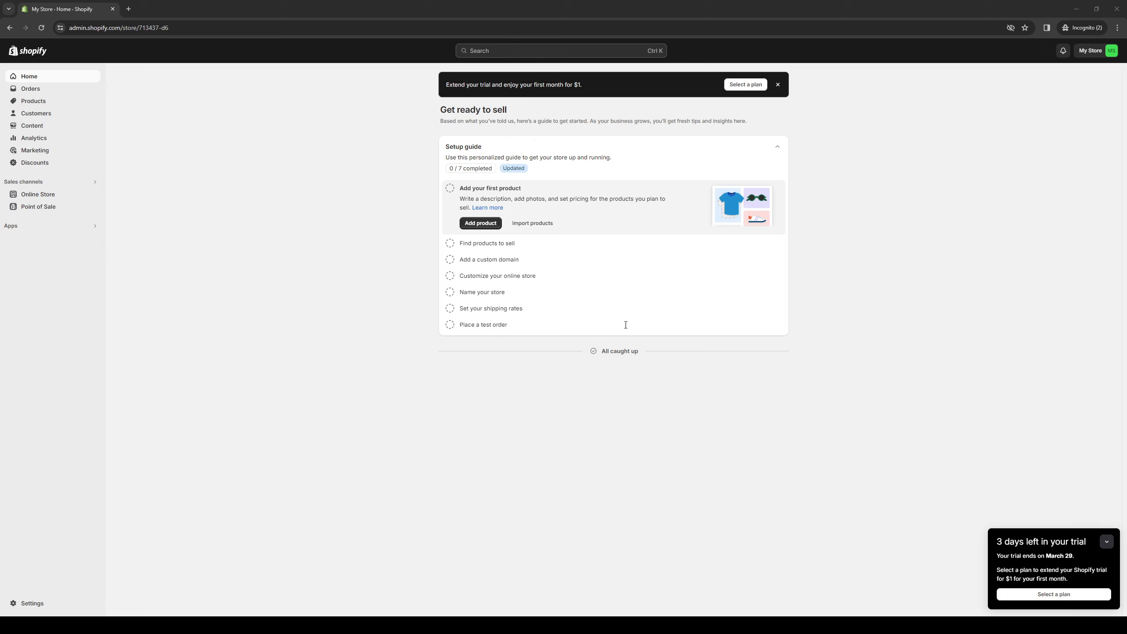
mouse_move(402, 186)
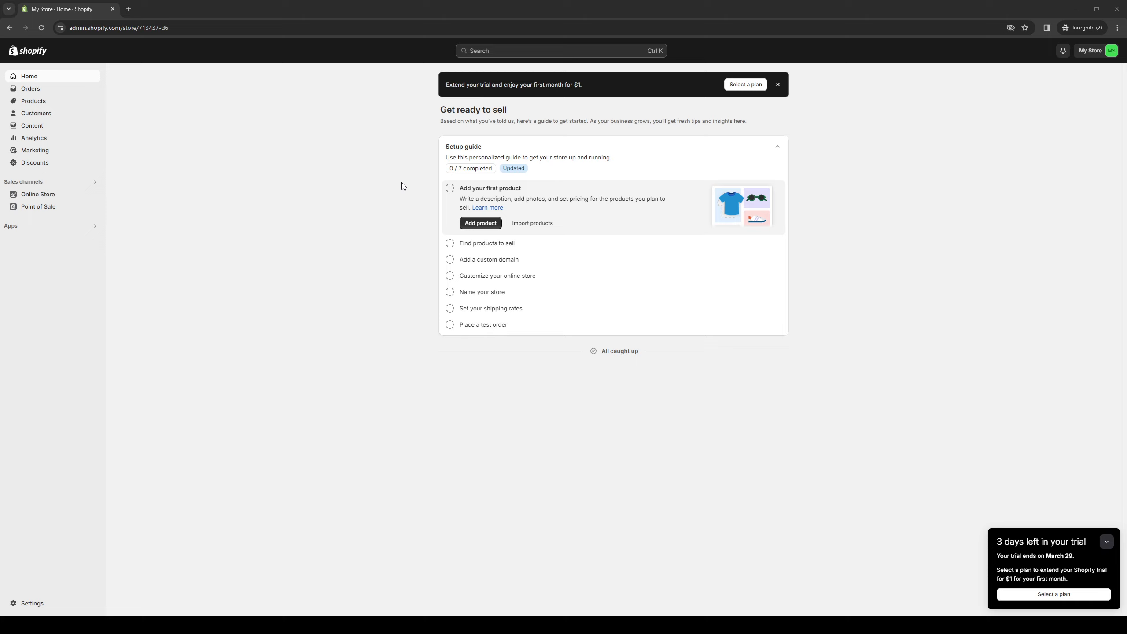
mouse_move(604, 368)
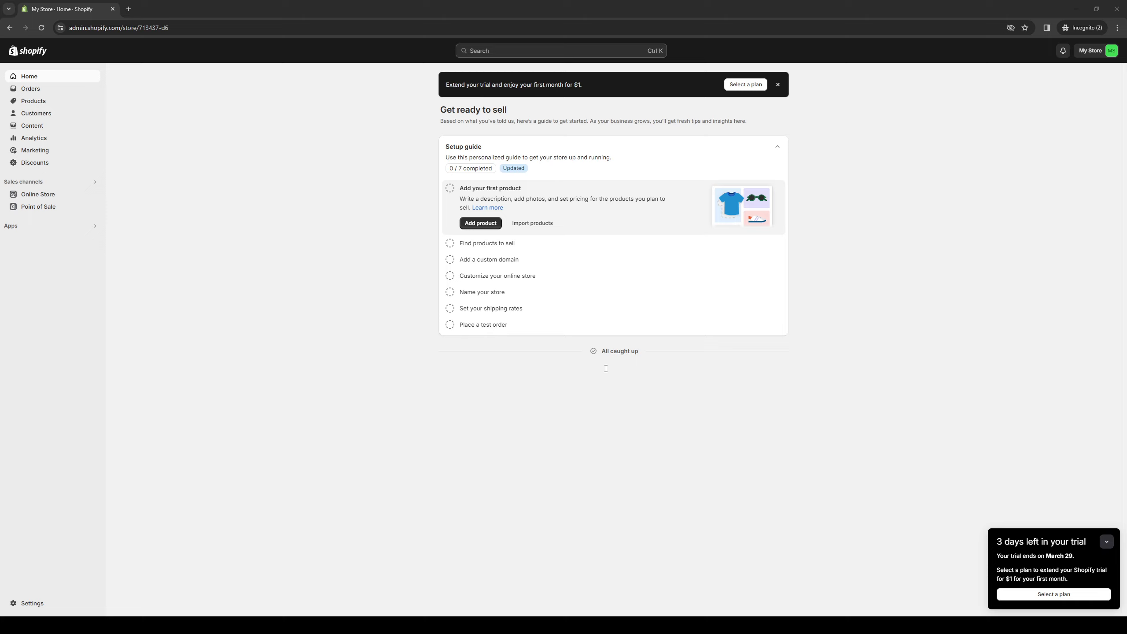
mouse_move(266, 159)
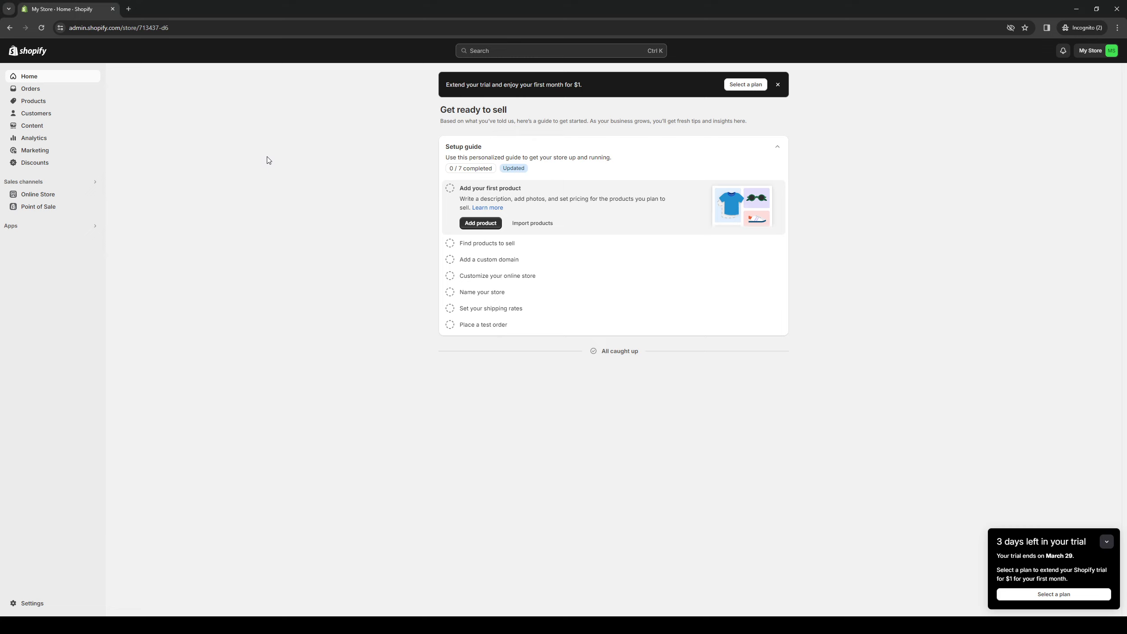
mouse_move(390, 354)
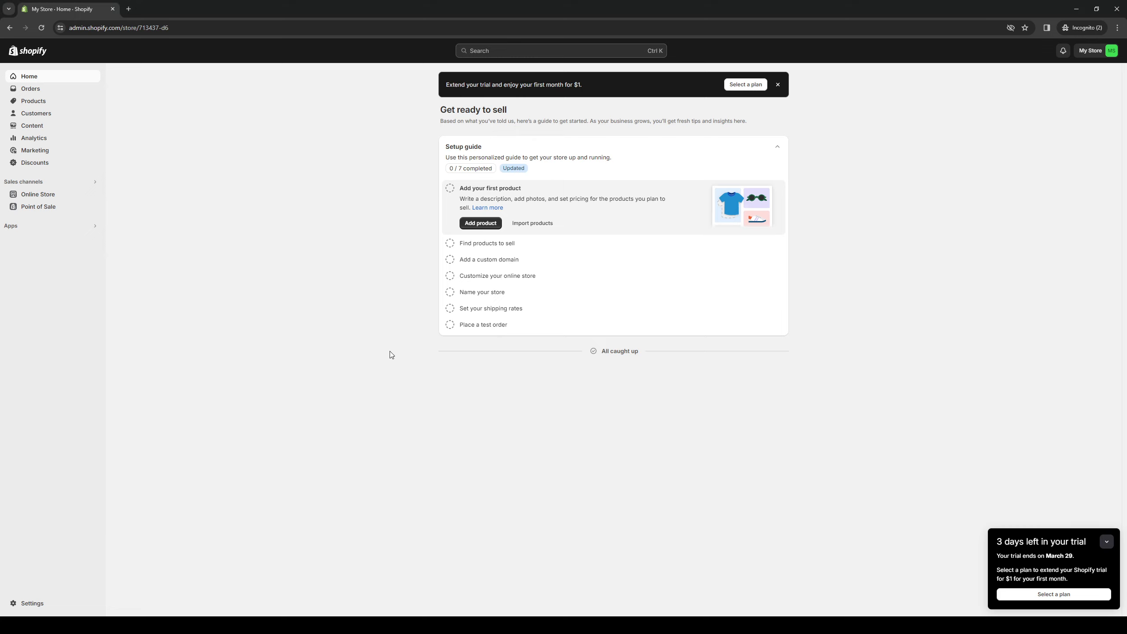
mouse_move(331, 326)
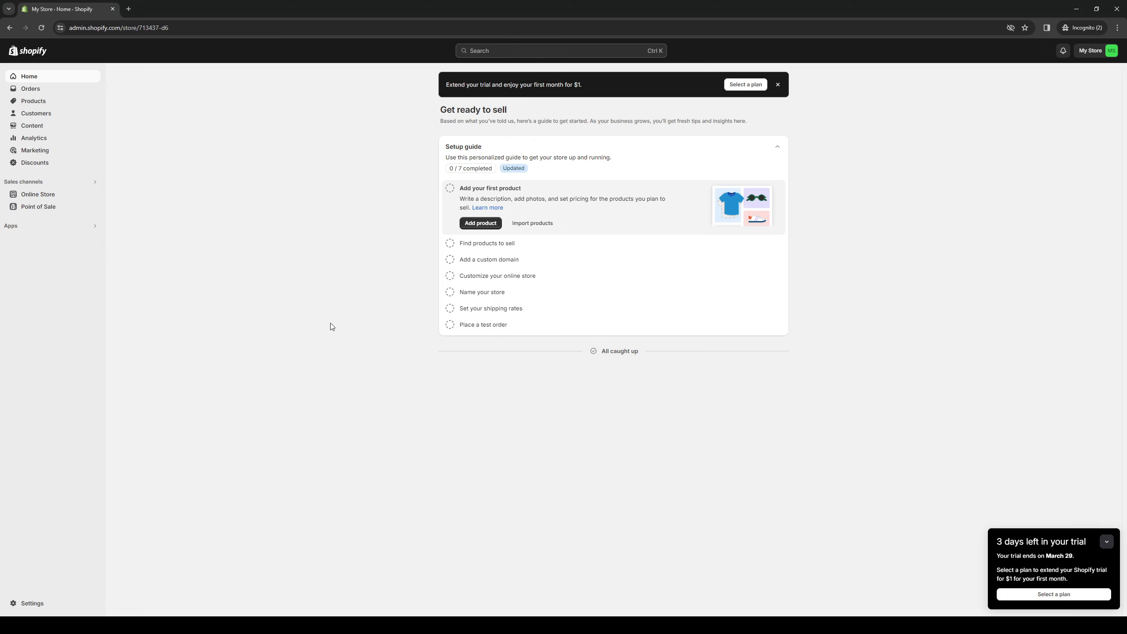
mouse_move(345, 266)
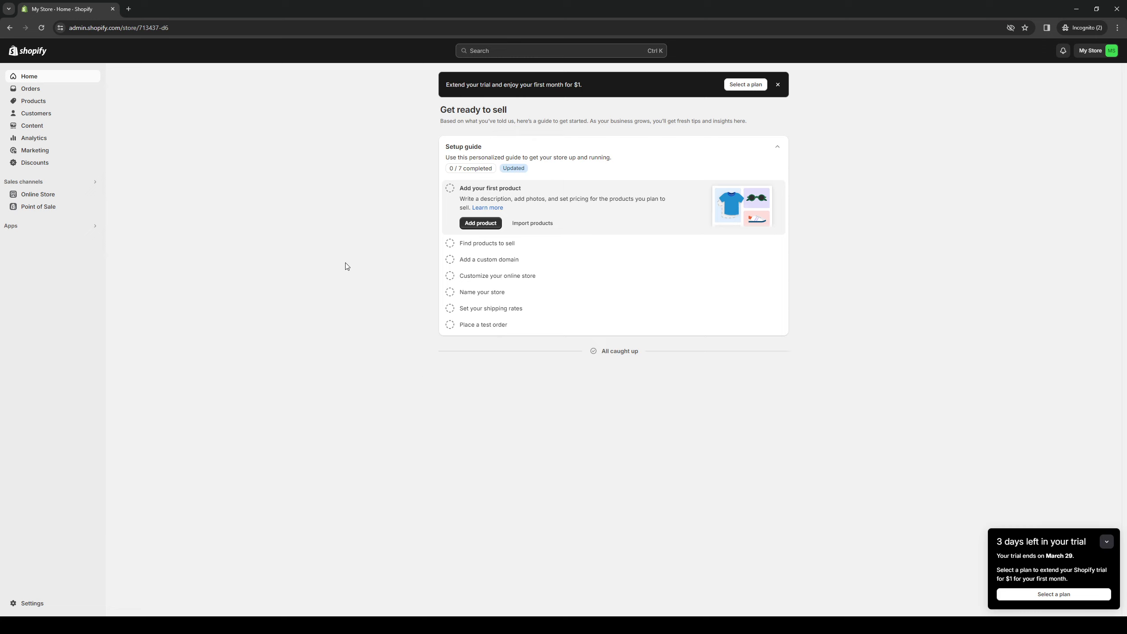
mouse_move(347, 231)
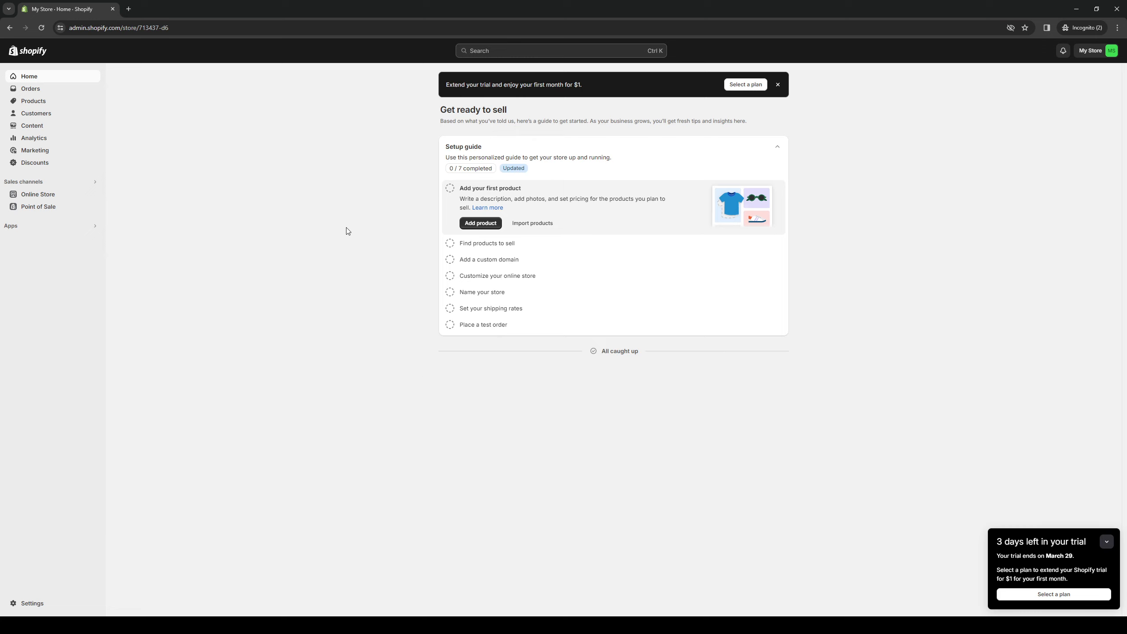
mouse_move(585, 394)
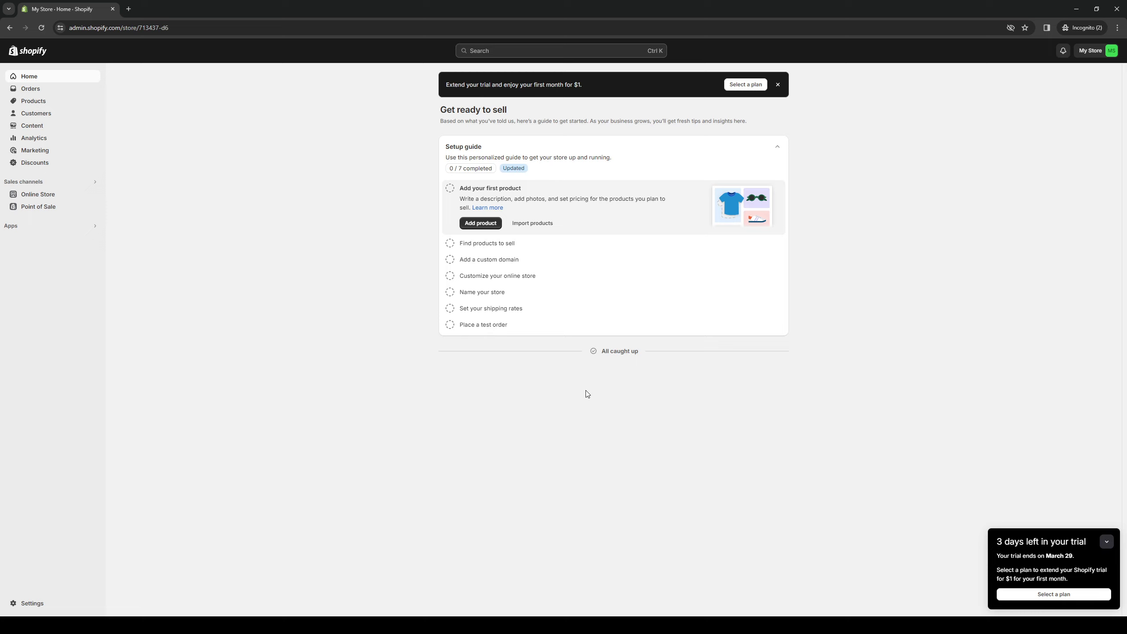
mouse_move(458, 407)
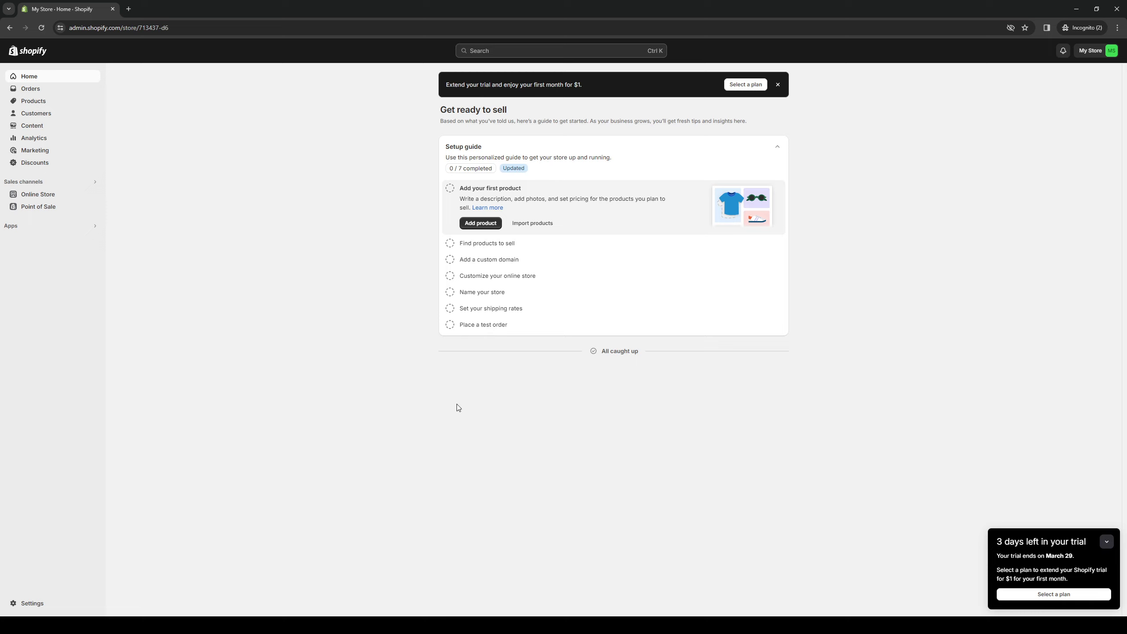
mouse_move(890, 405)
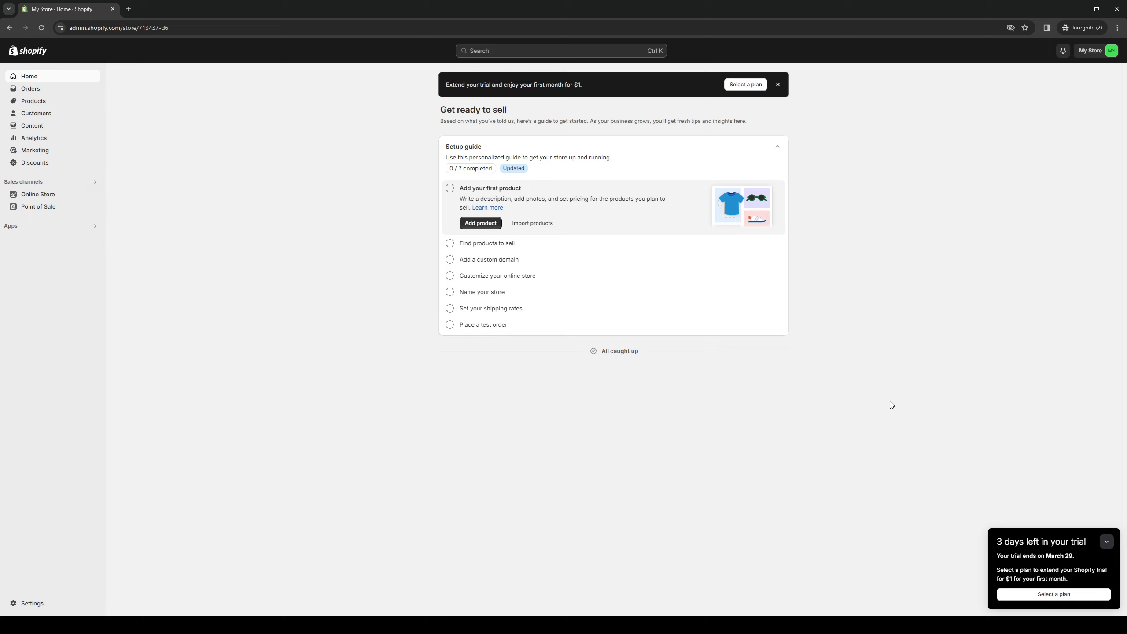
mouse_move(293, 162)
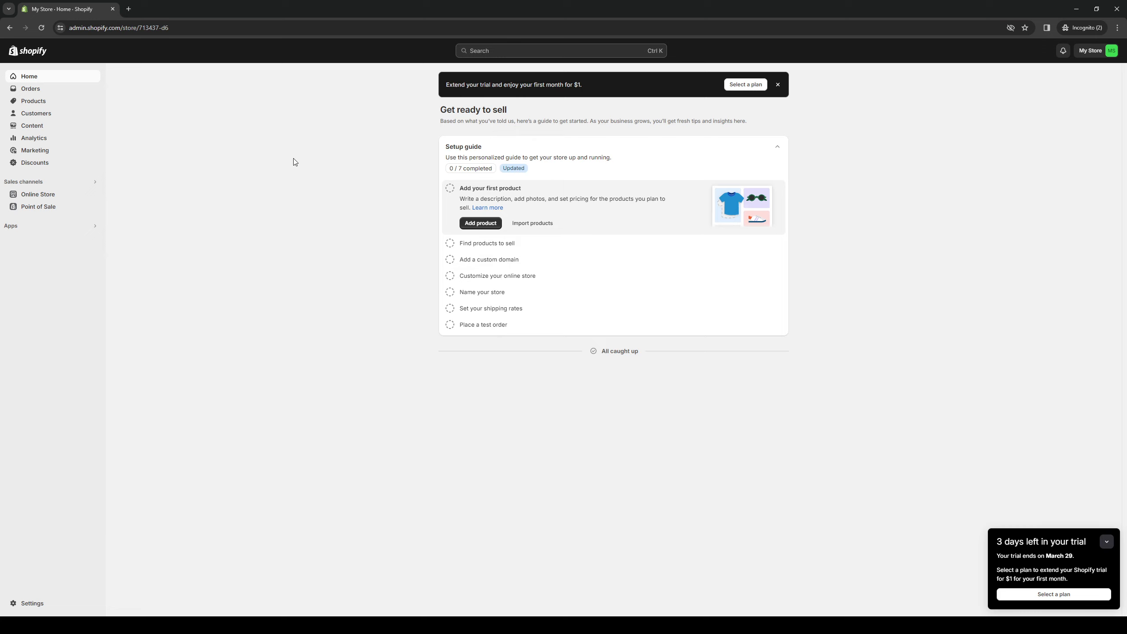
mouse_move(1038, 293)
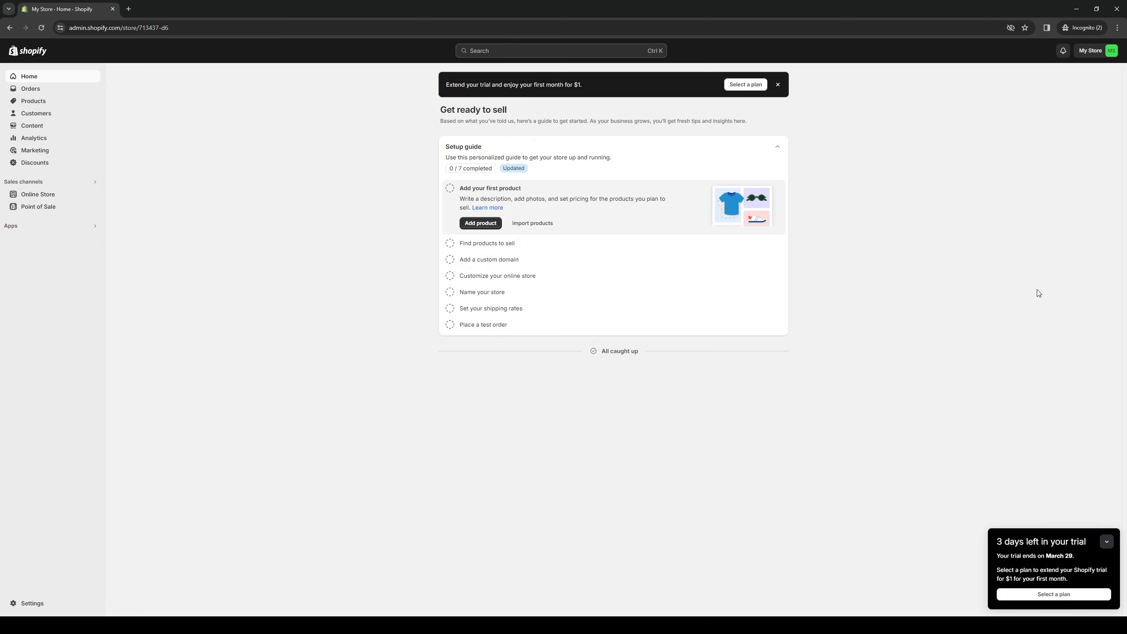
mouse_move(214, 283)
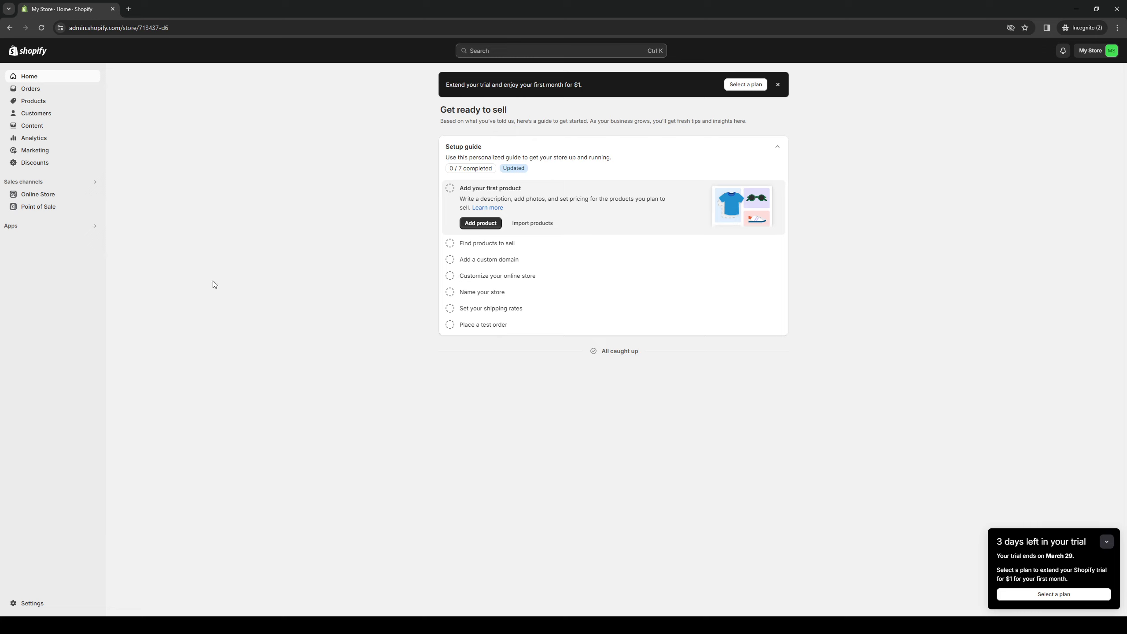
mouse_move(302, 226)
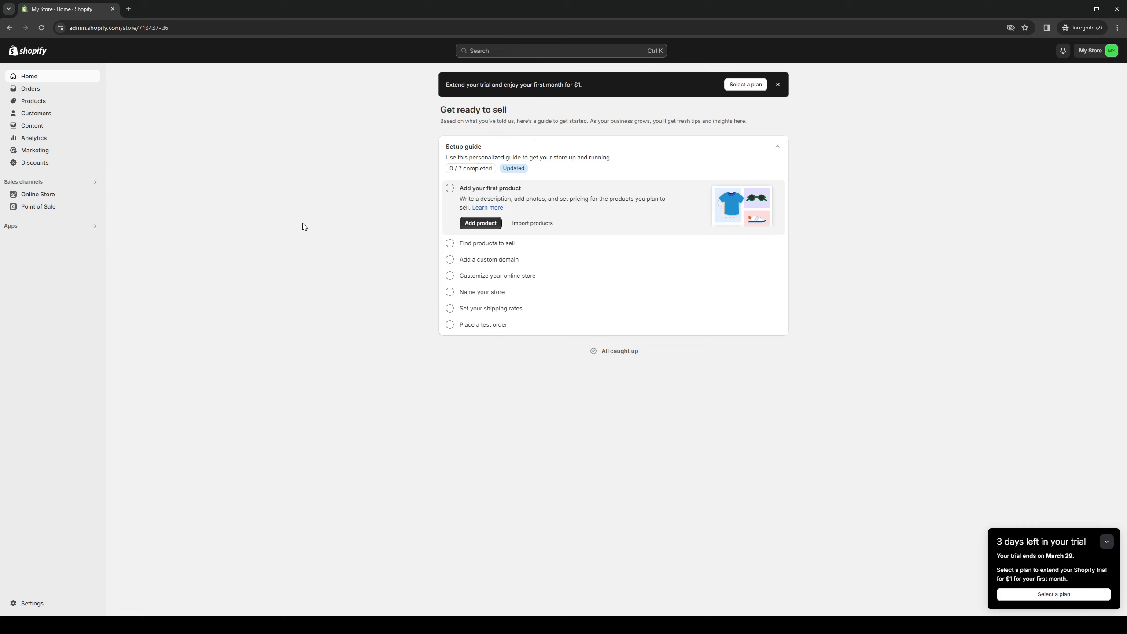
mouse_move(281, 222)
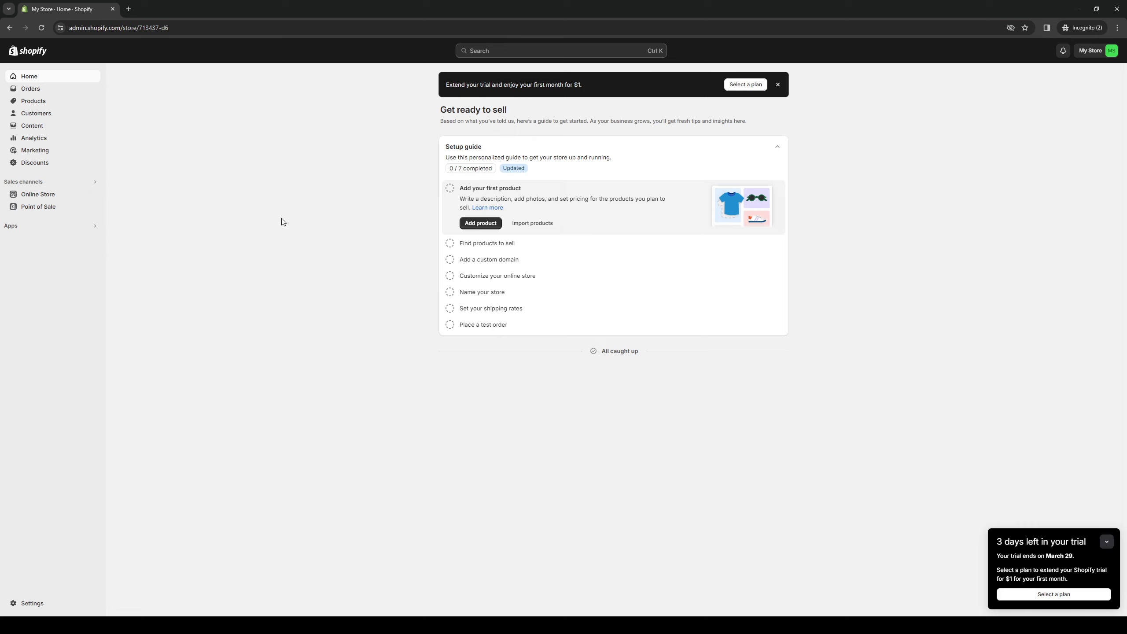
mouse_move(290, 274)
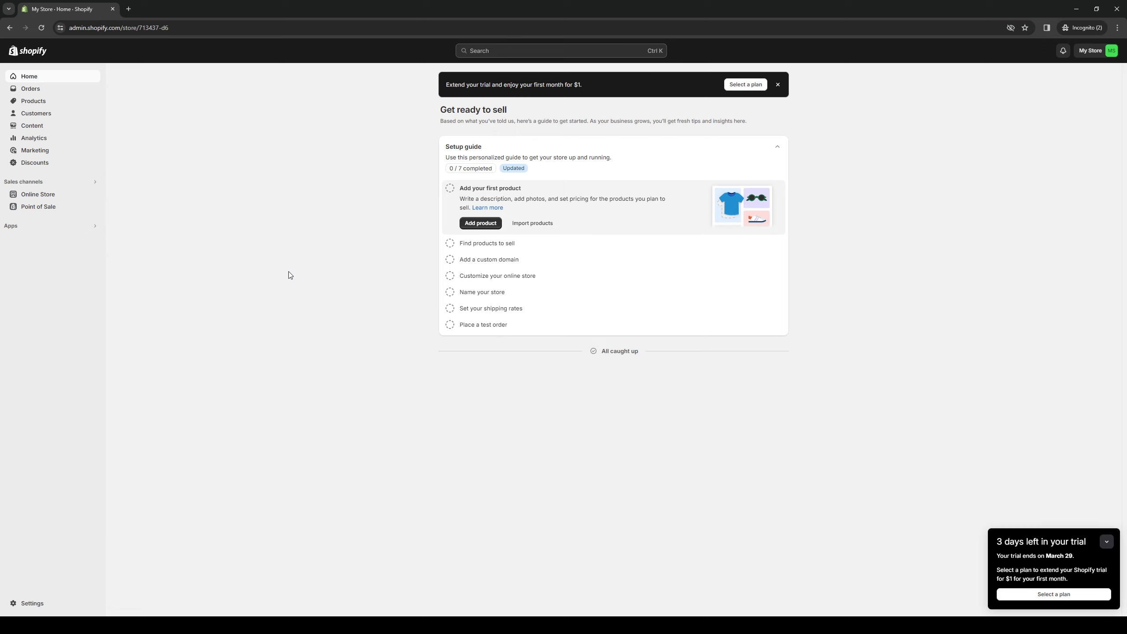
mouse_move(94, 232)
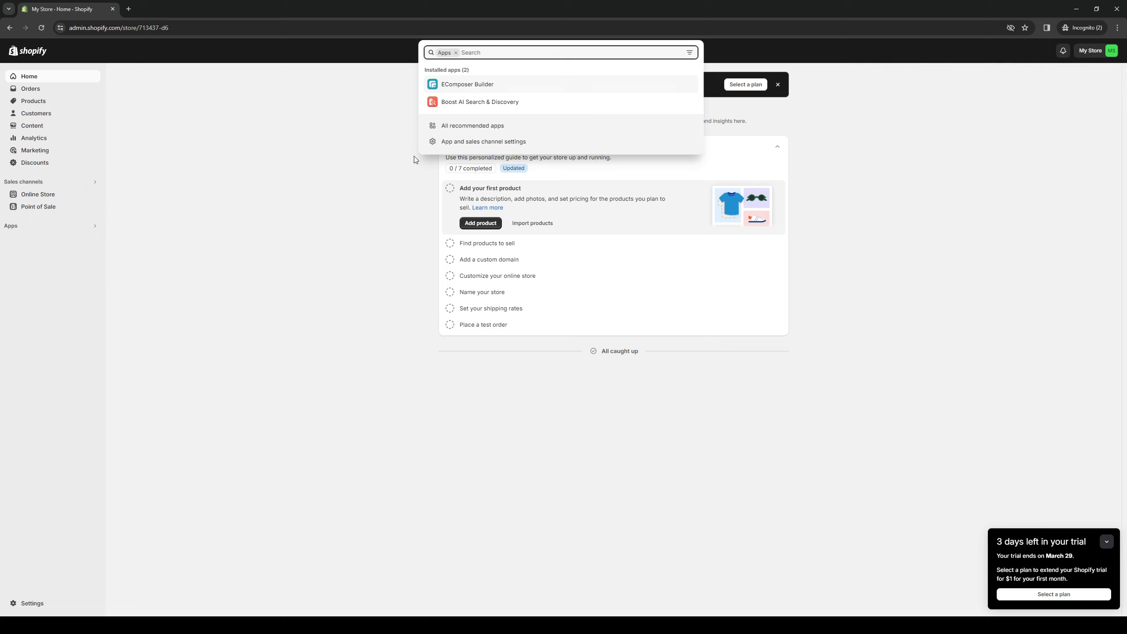
mouse_move(484, 141)
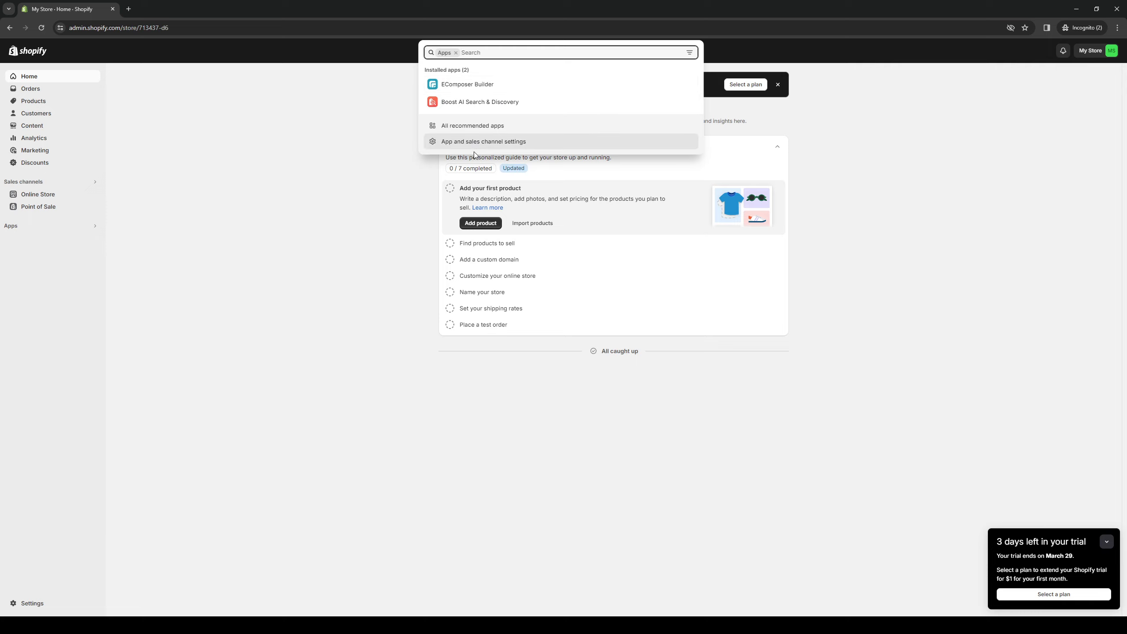
Go to the Apps and sales channels settings listing the four installed apps.
click(483, 141)
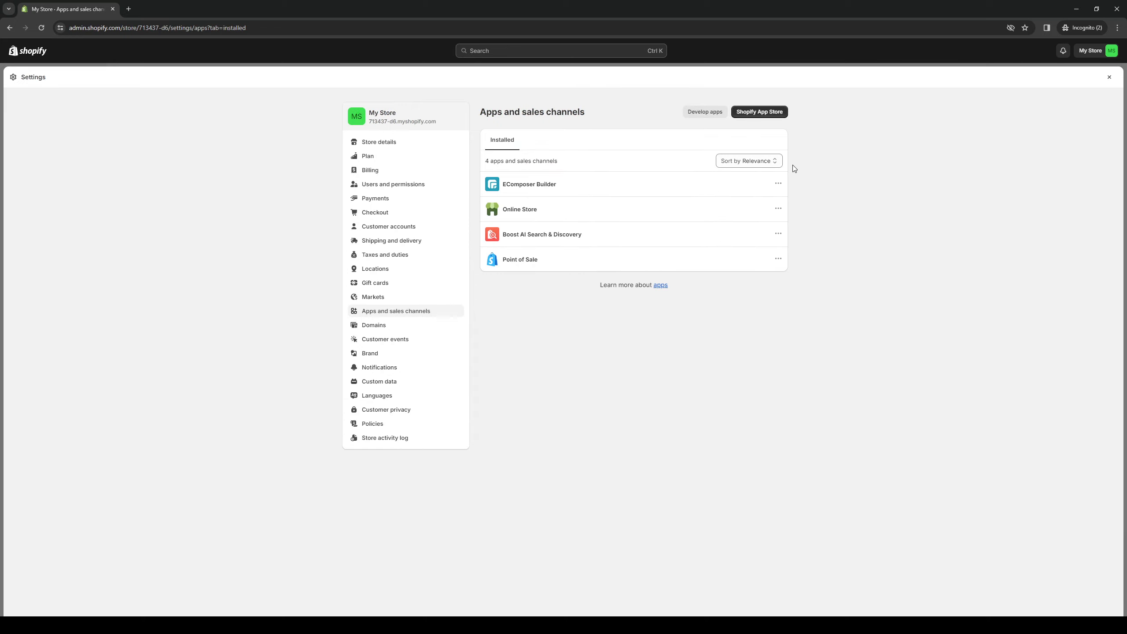
mouse_move(753, 123)
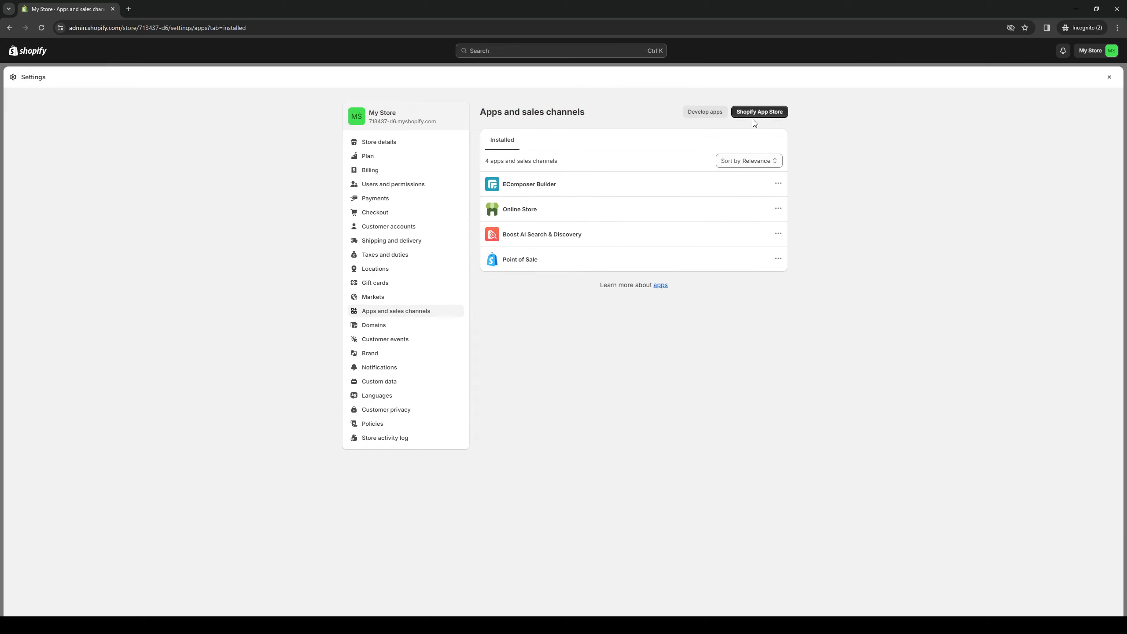
Search the Shopify App Store for 'ecomposer'.
click(757, 112)
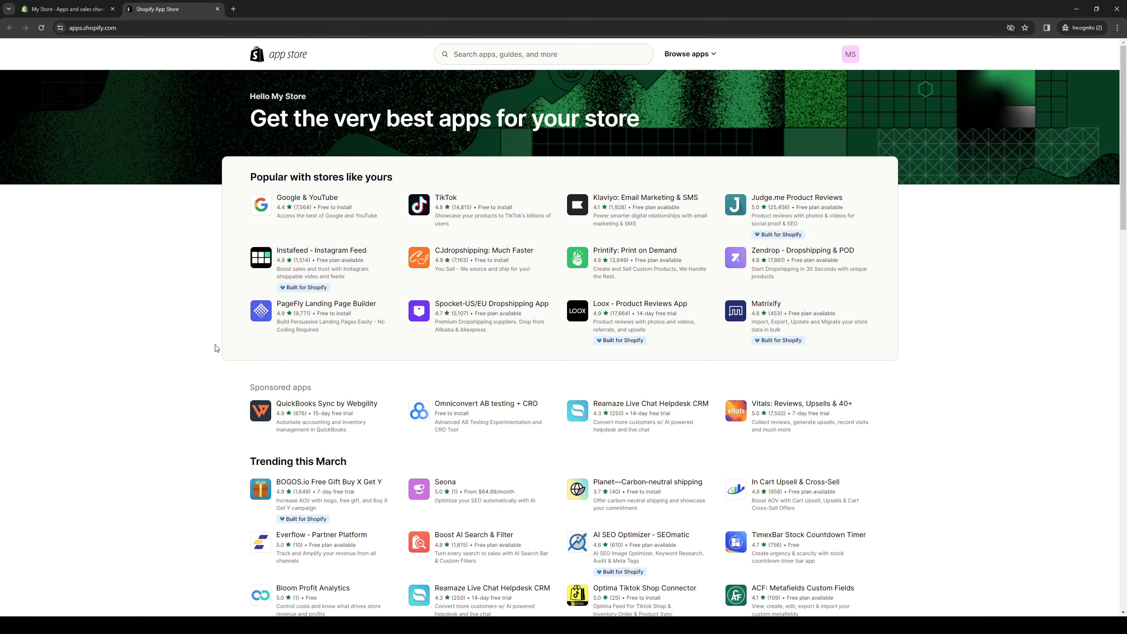
mouse_move(162, 319)
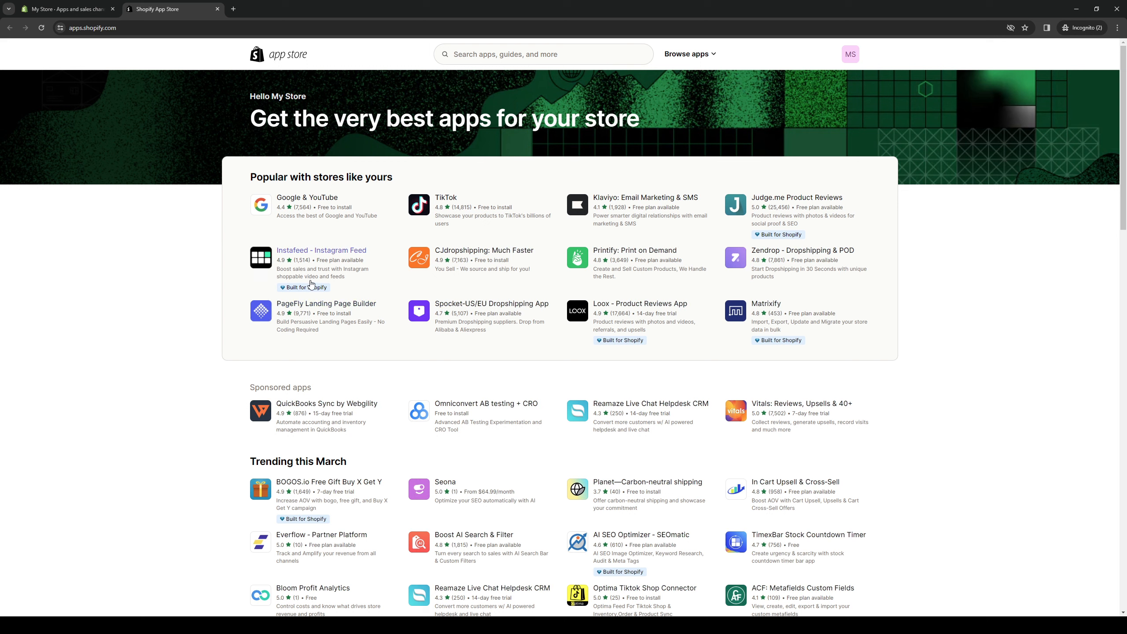
click(542, 54)
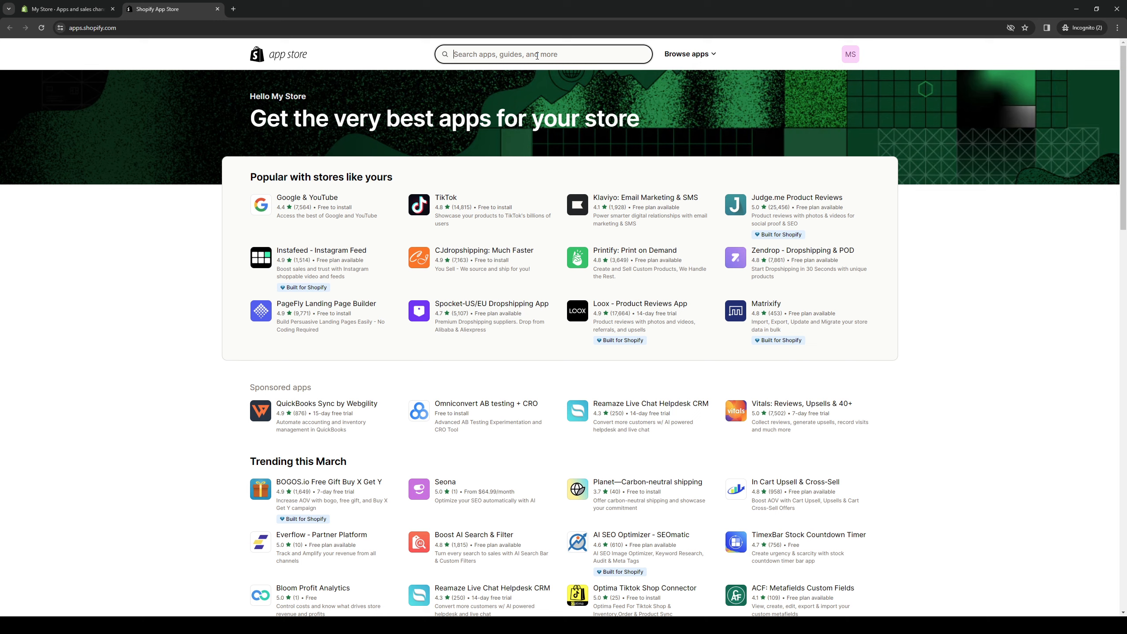
text(ecomposer)
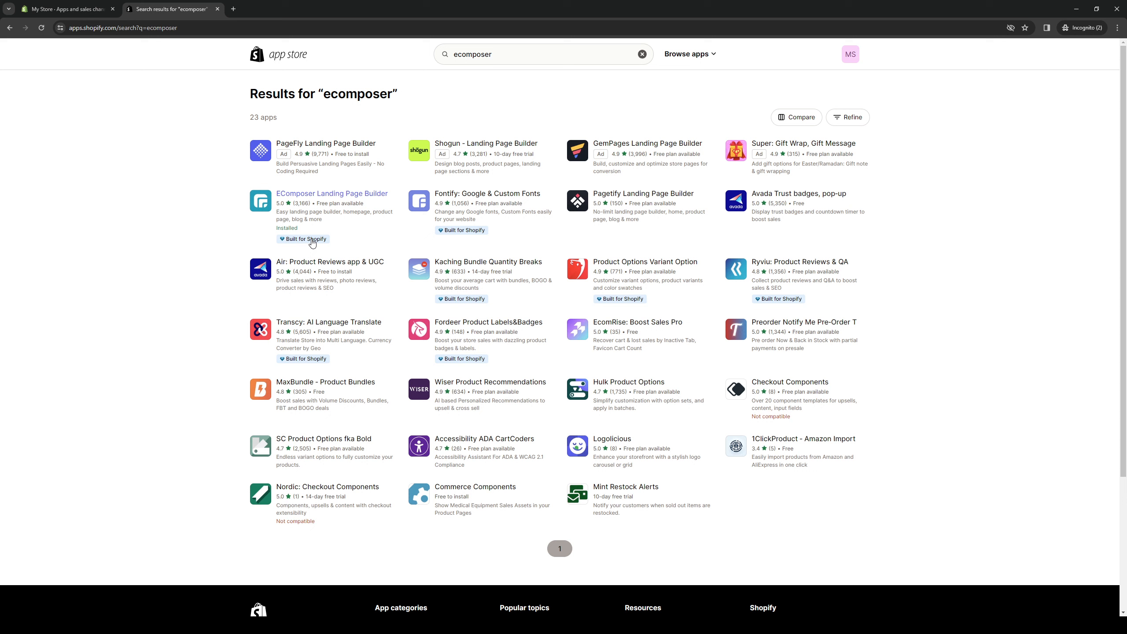
mouse_move(93, 190)
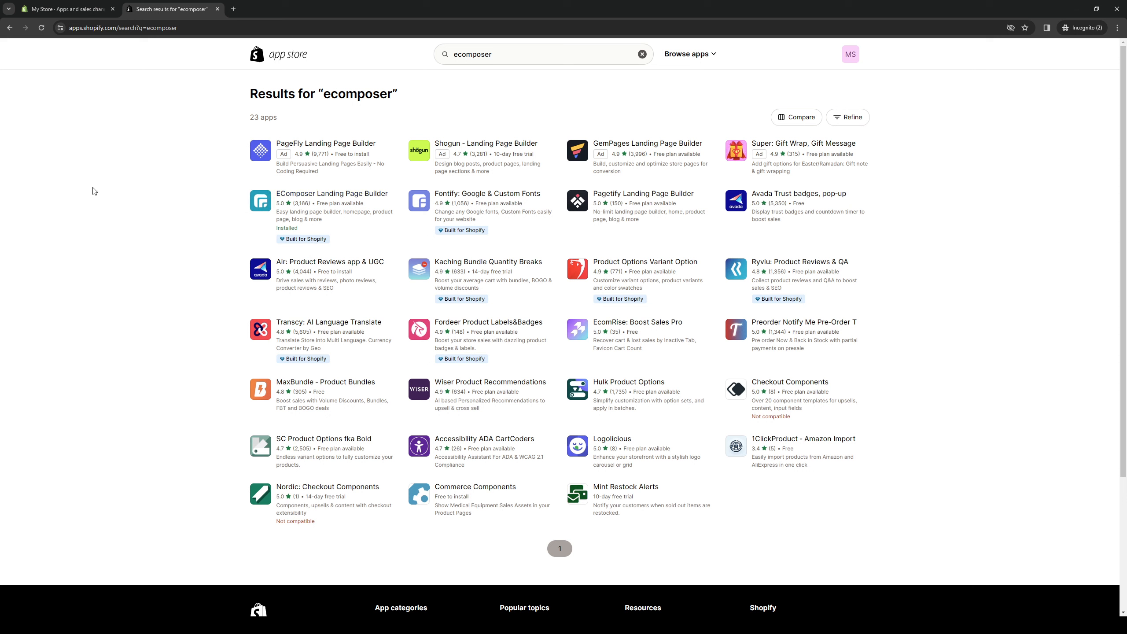
mouse_move(346, 200)
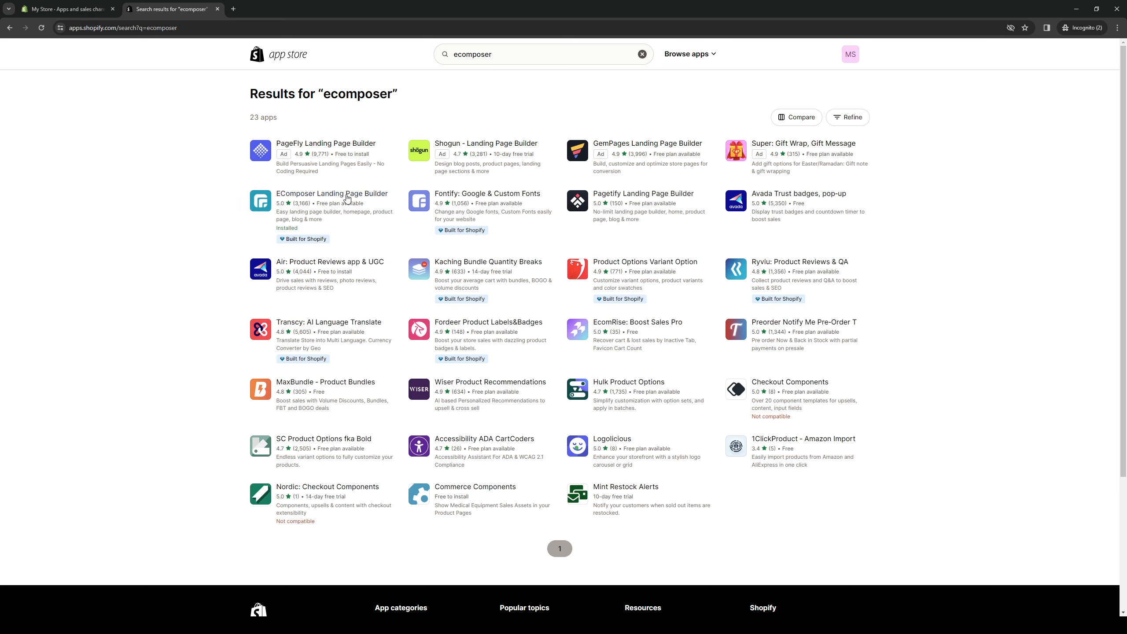
mouse_move(331, 193)
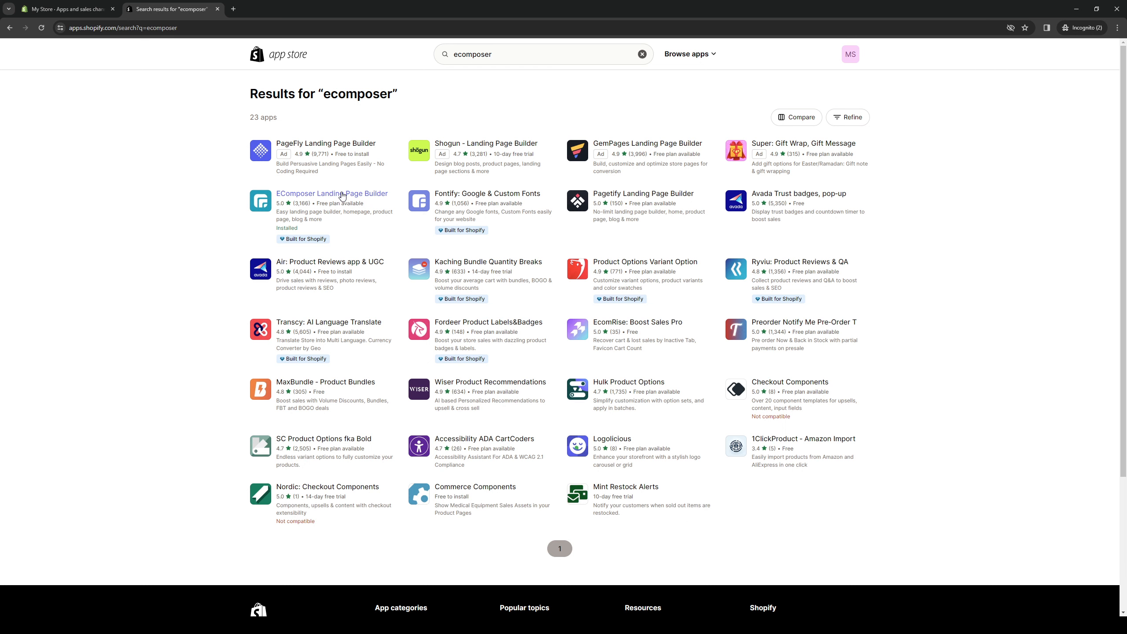
Review the EComposer Landing Page Builder listing and its pricing, then launch the app.
click(331, 193)
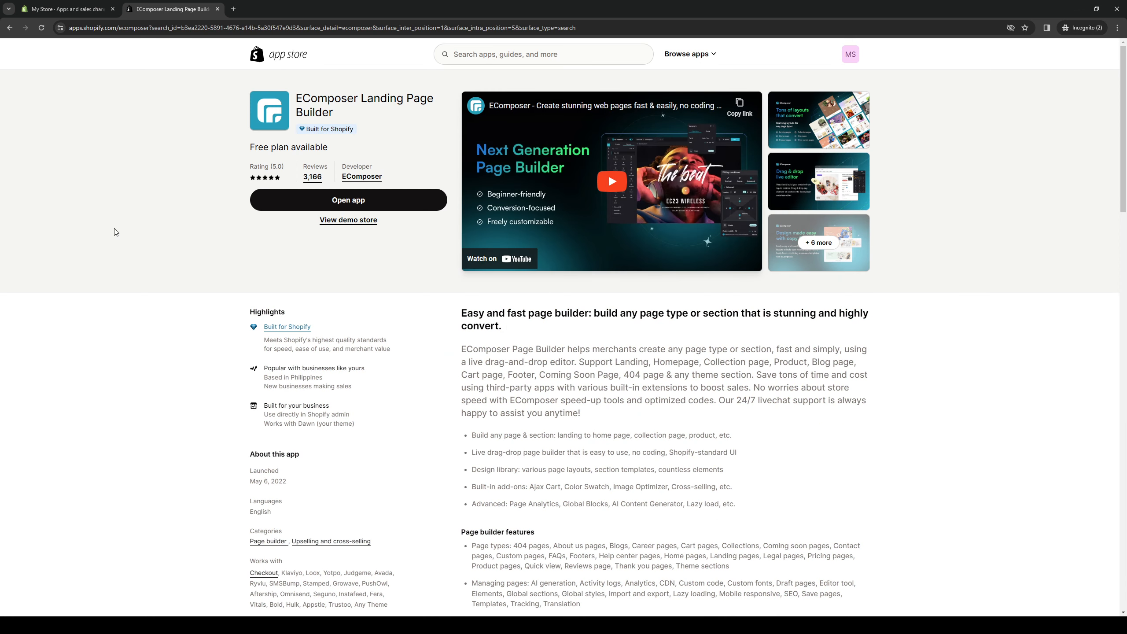
mouse_move(486, 260)
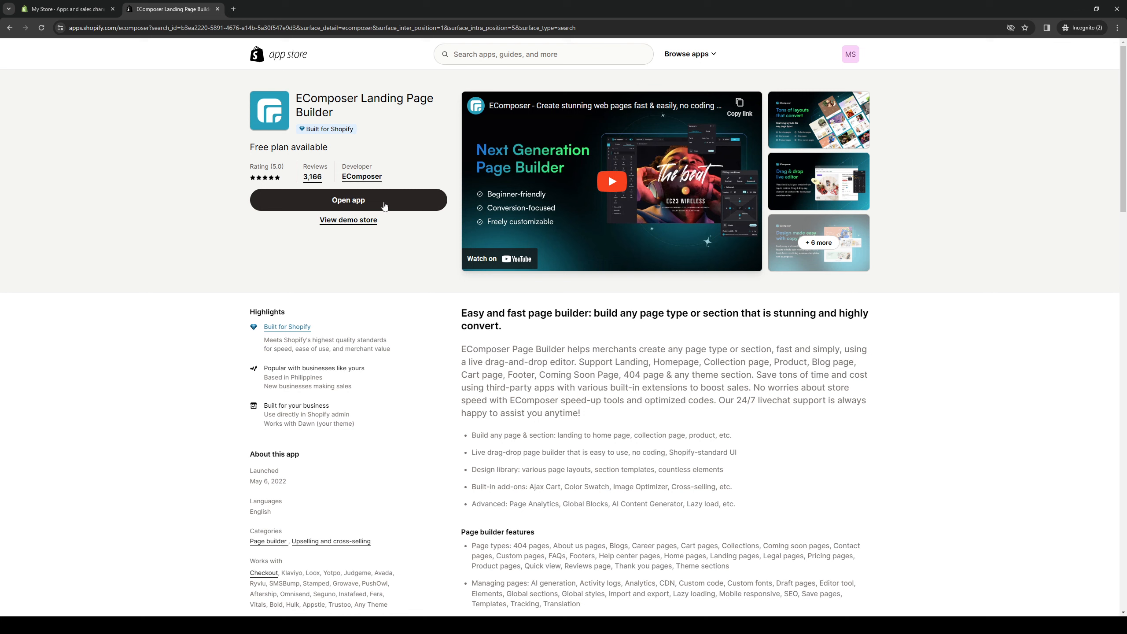
scroll(down, 3)
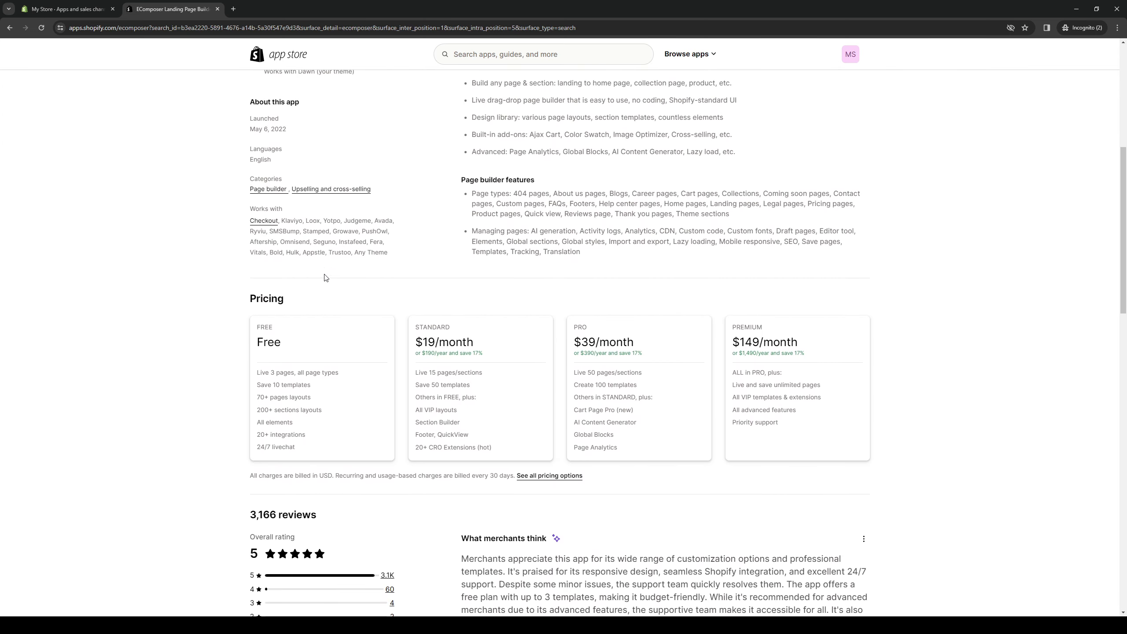
click(66, 9)
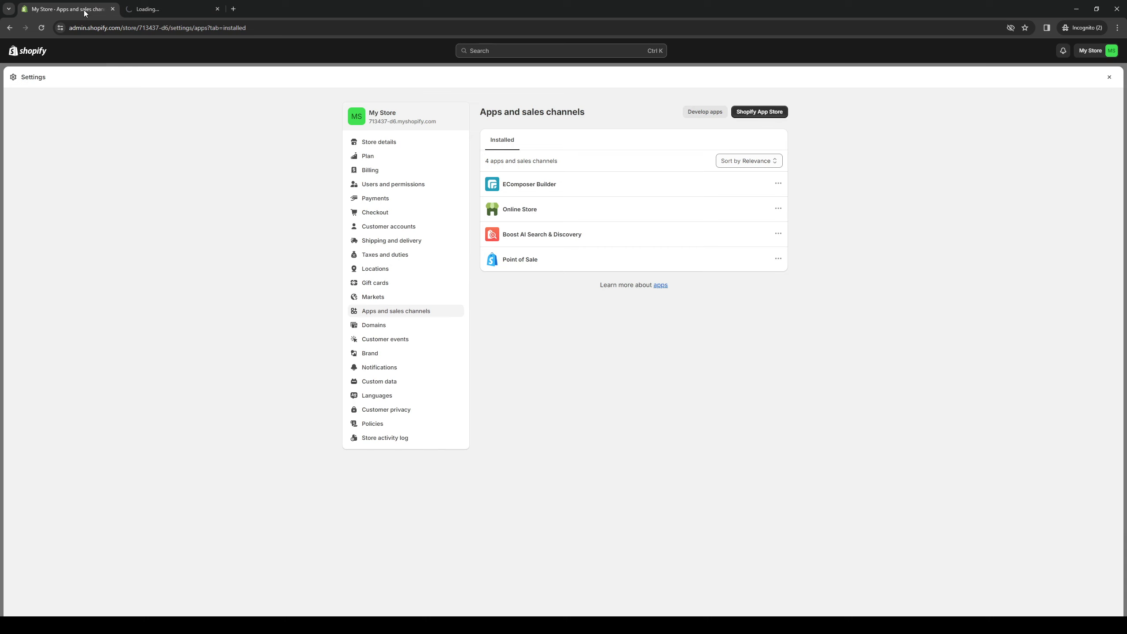
Switch to the browser tab loading the EComposer Builder dashboard.
click(528, 184)
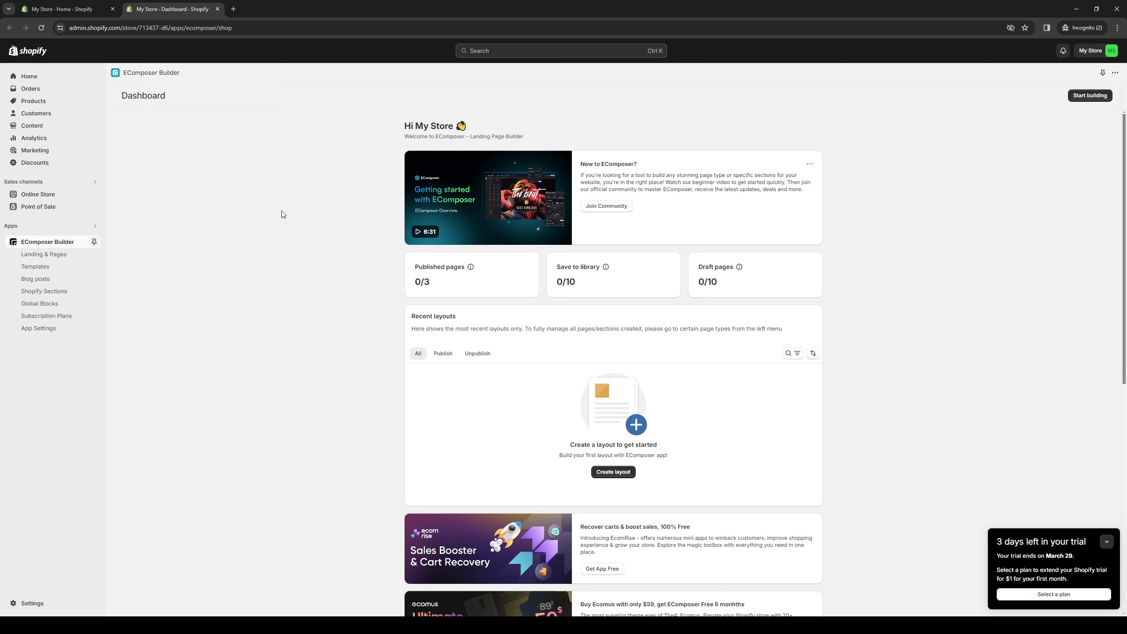
mouse_move(700, 353)
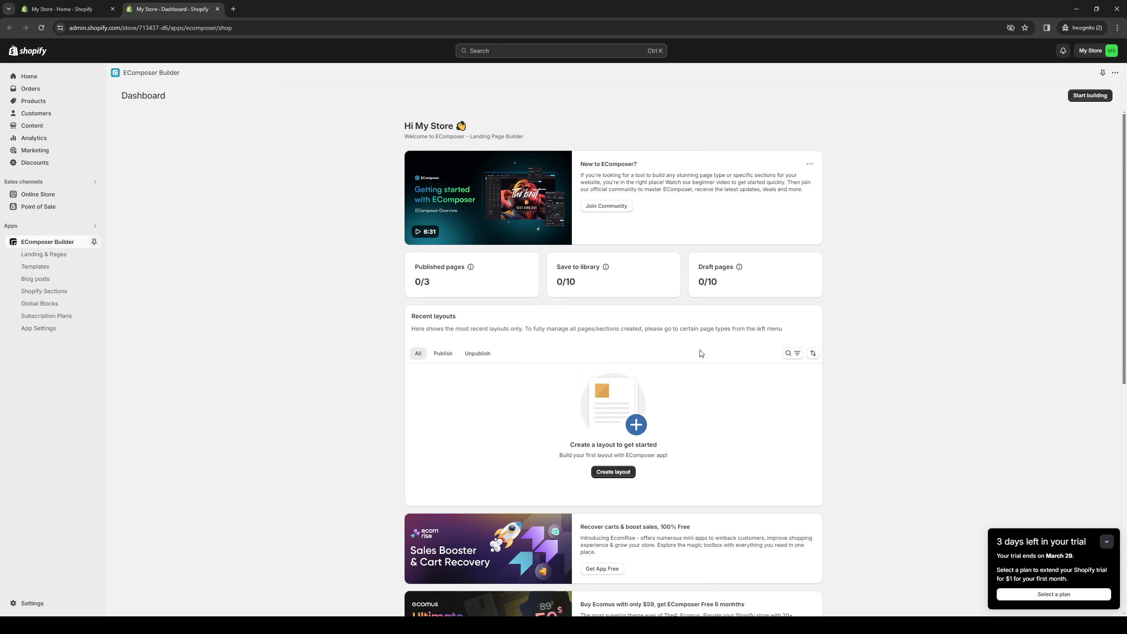
mouse_move(460, 256)
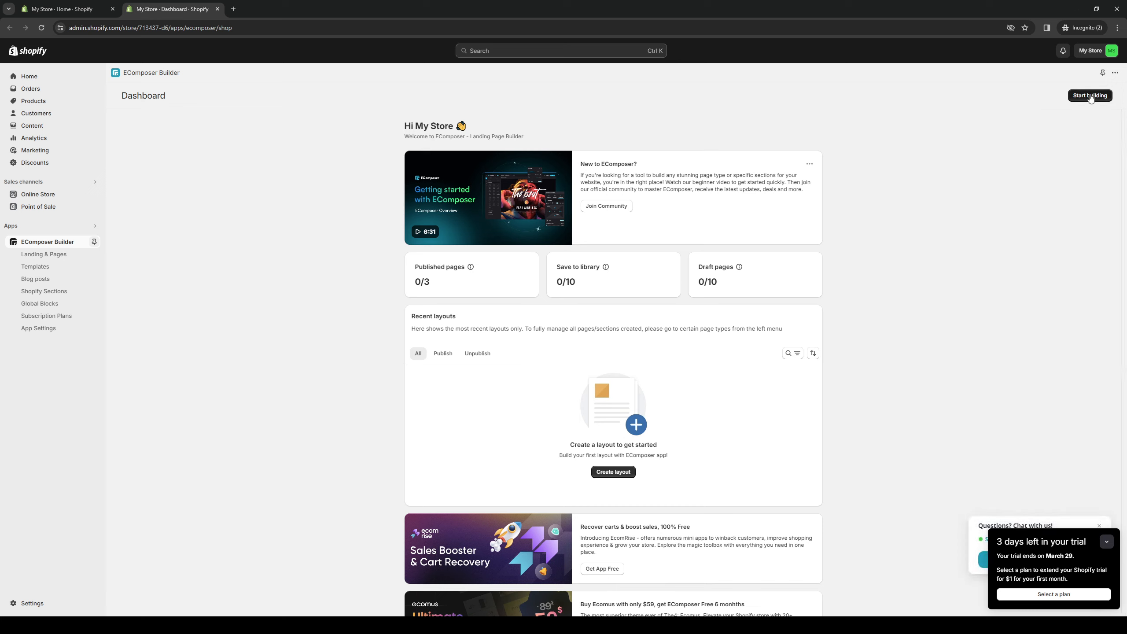
mouse_move(421, 371)
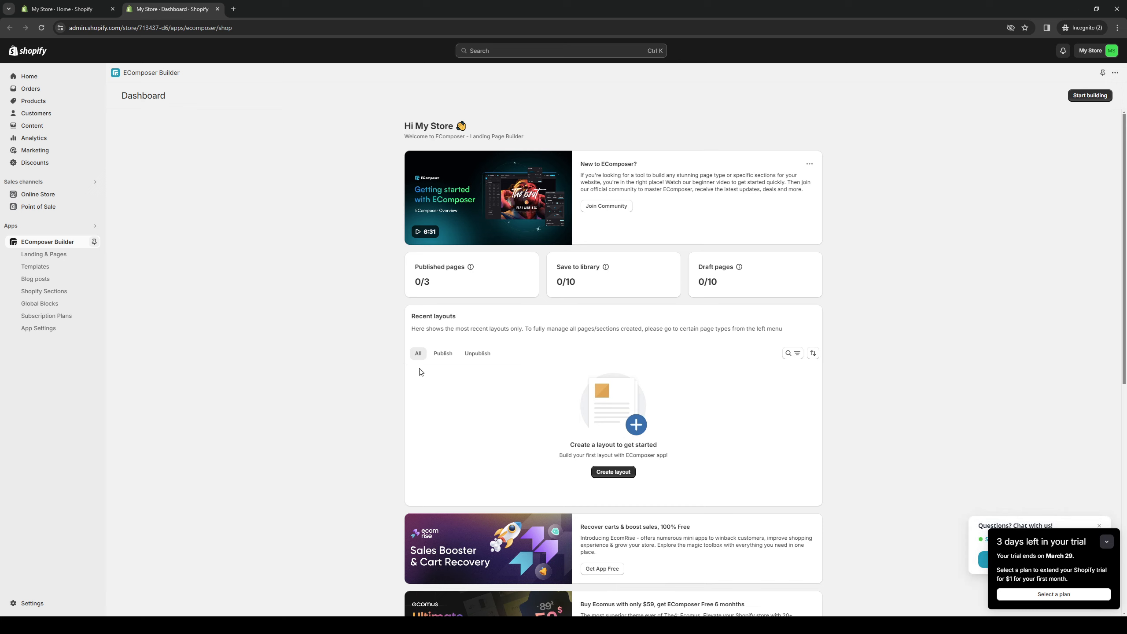
mouse_move(554, 466)
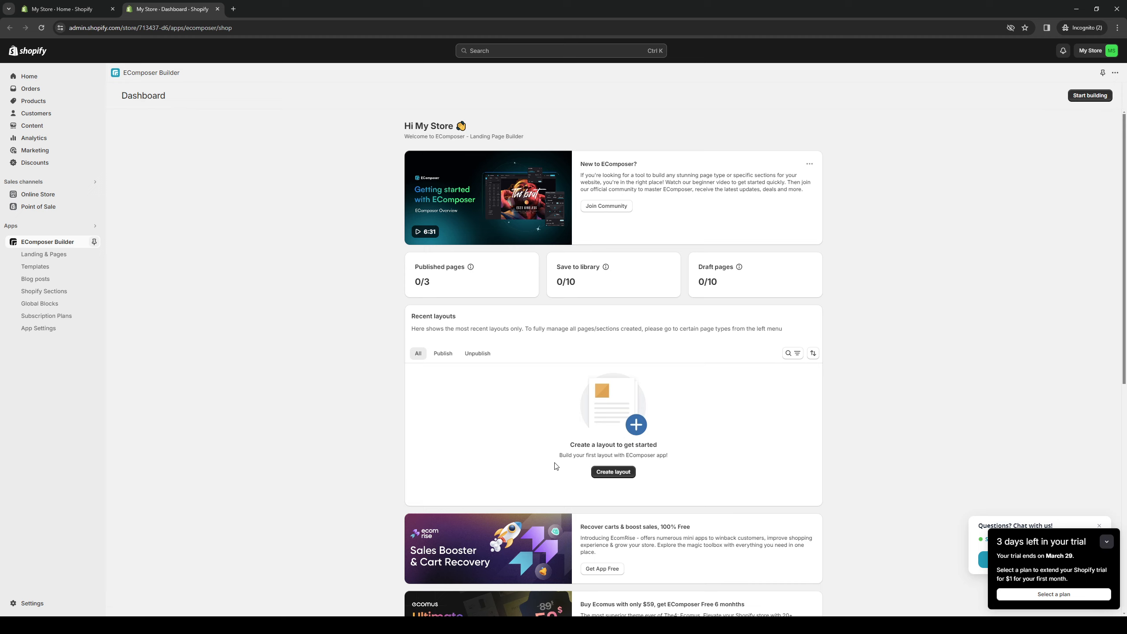
mouse_move(705, 433)
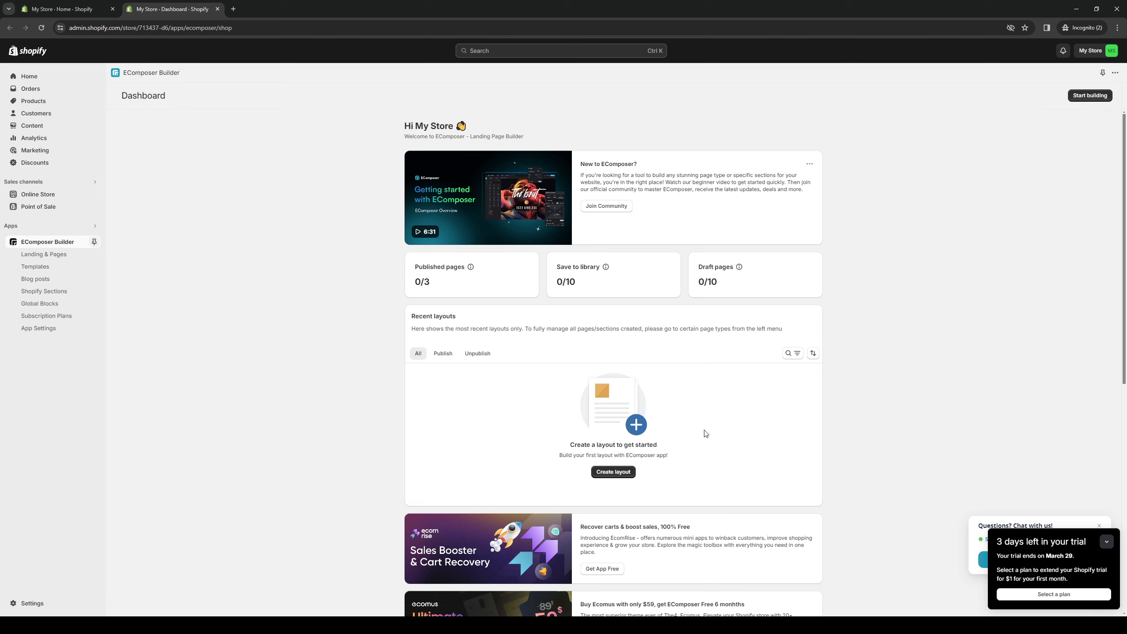
mouse_move(1090, 96)
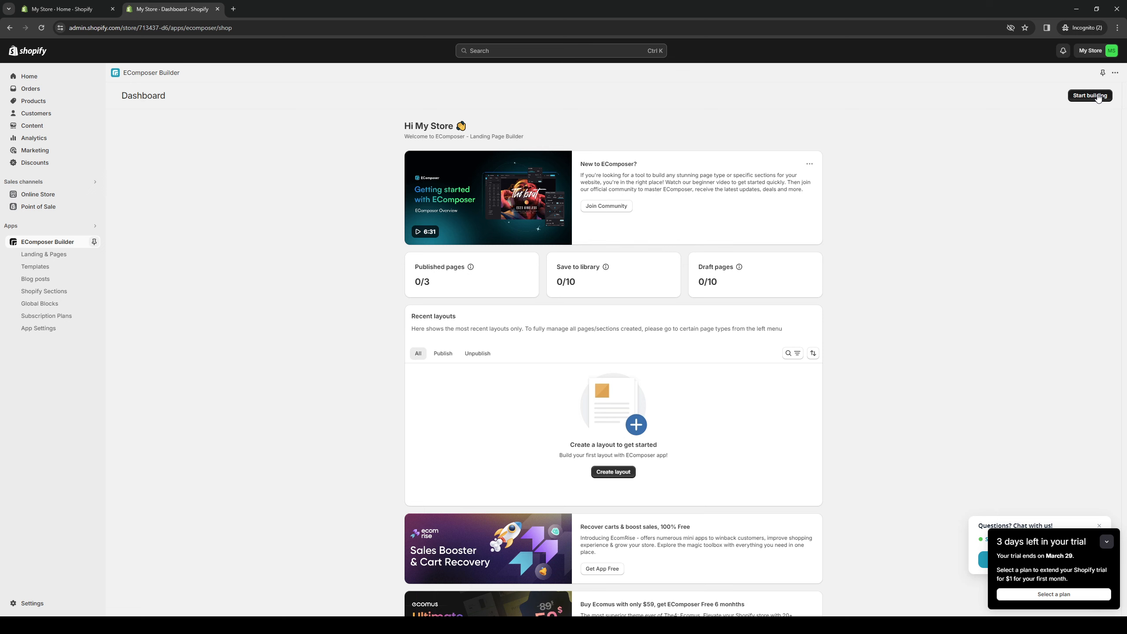
Start a new Landing & Pages page from the Blank template and continue to page info.
click(1090, 95)
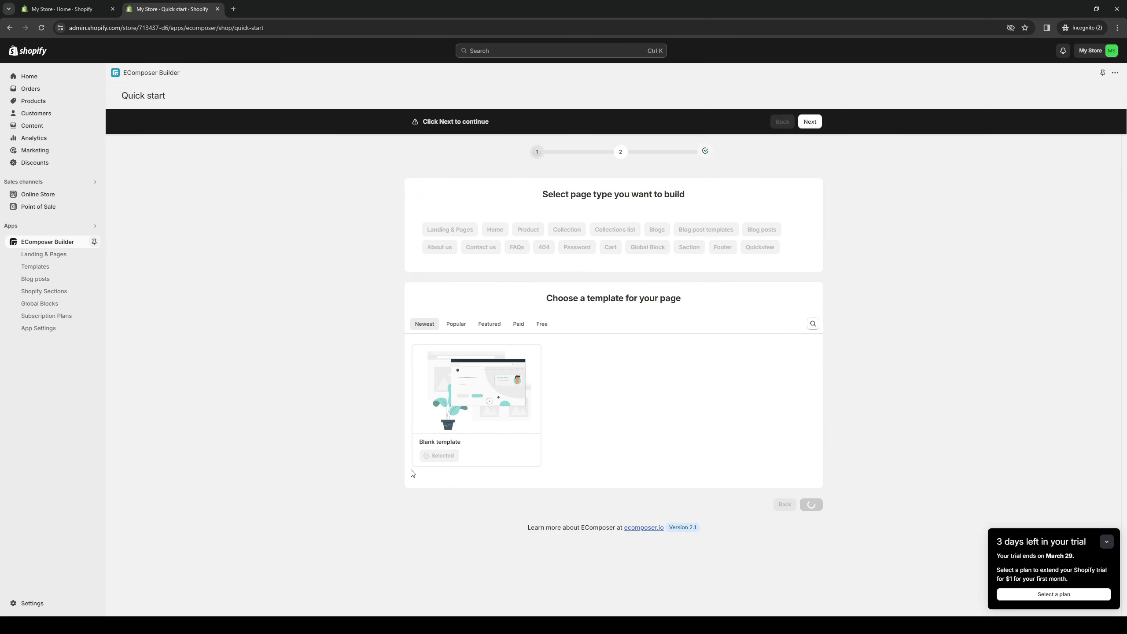
click(449, 229)
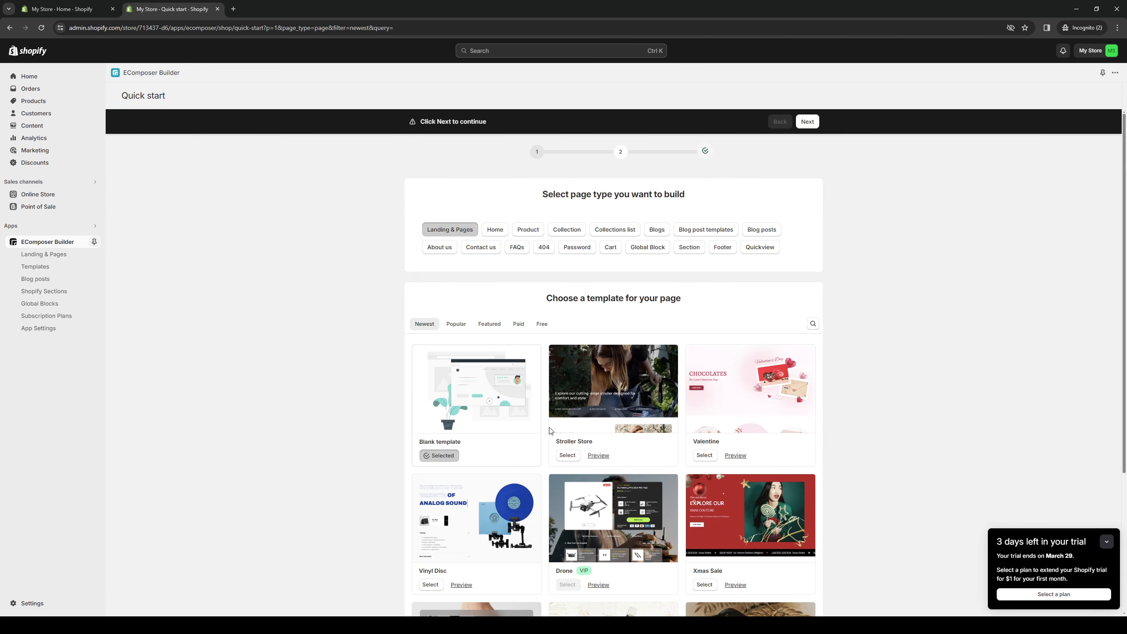
scroll(down, 3)
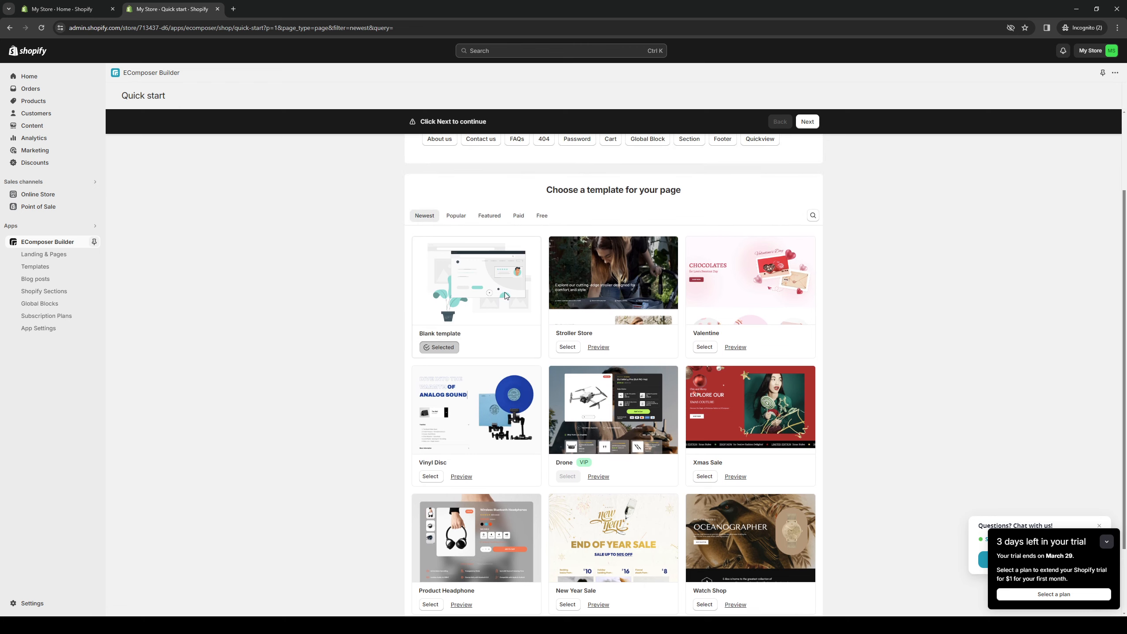
click(806, 121)
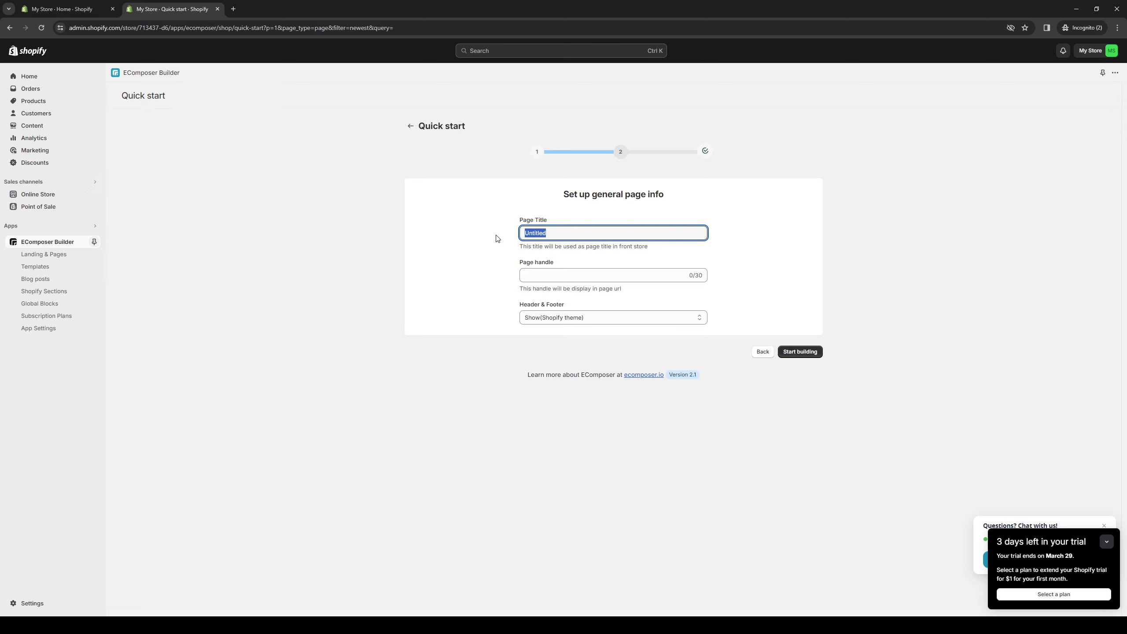
Title the page 'Store Page' (handle store-page) and start building it in the live editor.
text(Store Page)
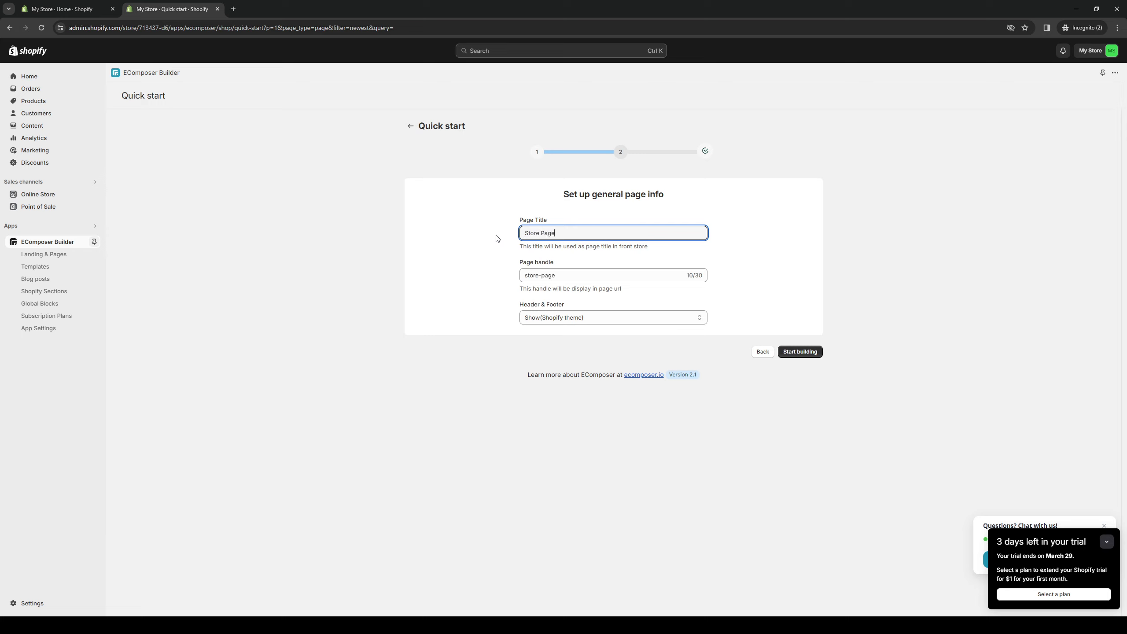
click(612, 316)
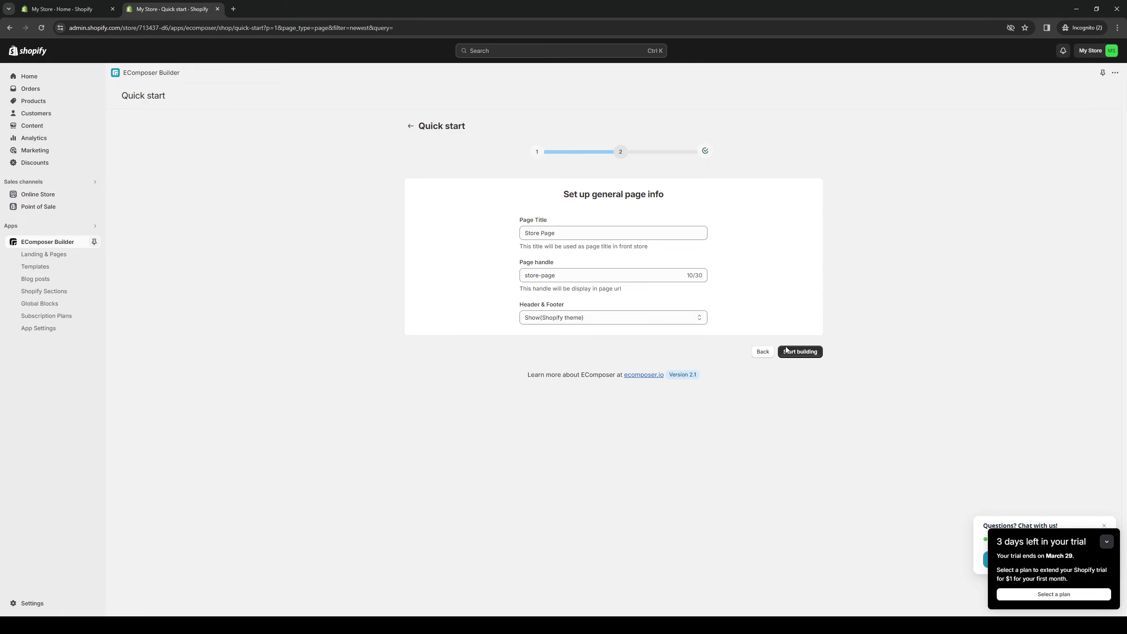
click(799, 351)
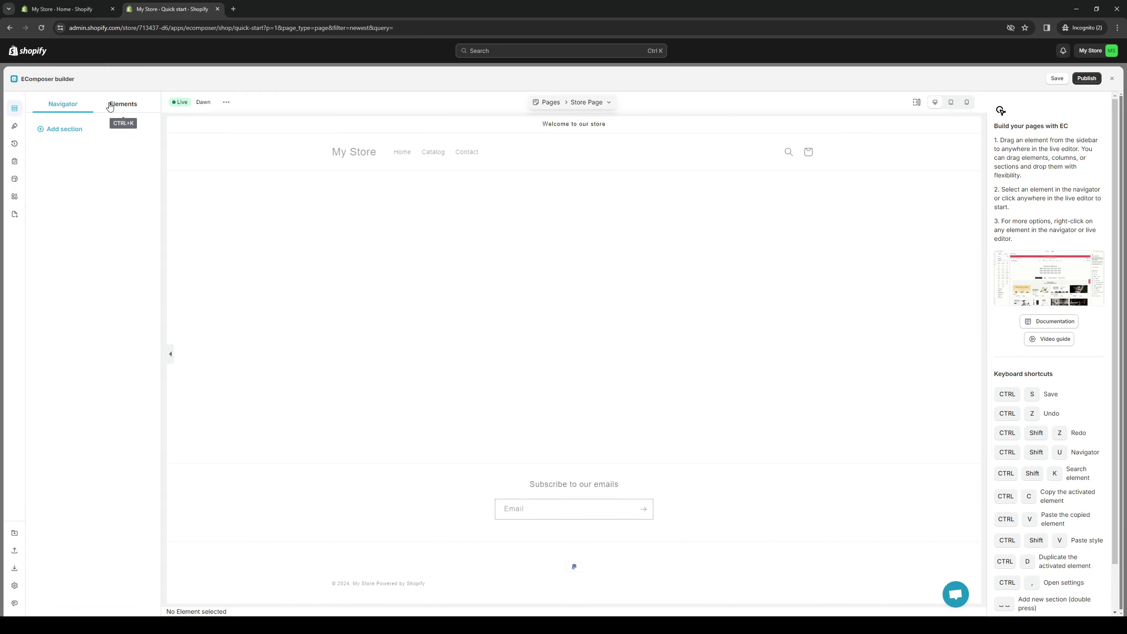
Browse the template library's Sections and Themes collections, then close it.
click(64, 128)
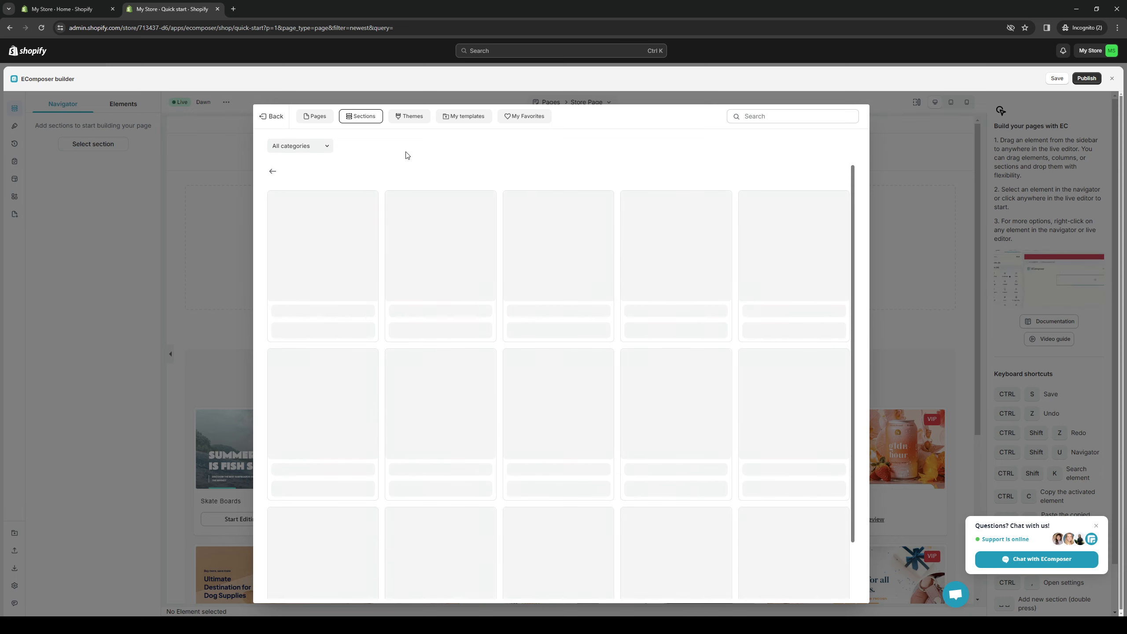
mouse_move(380, 142)
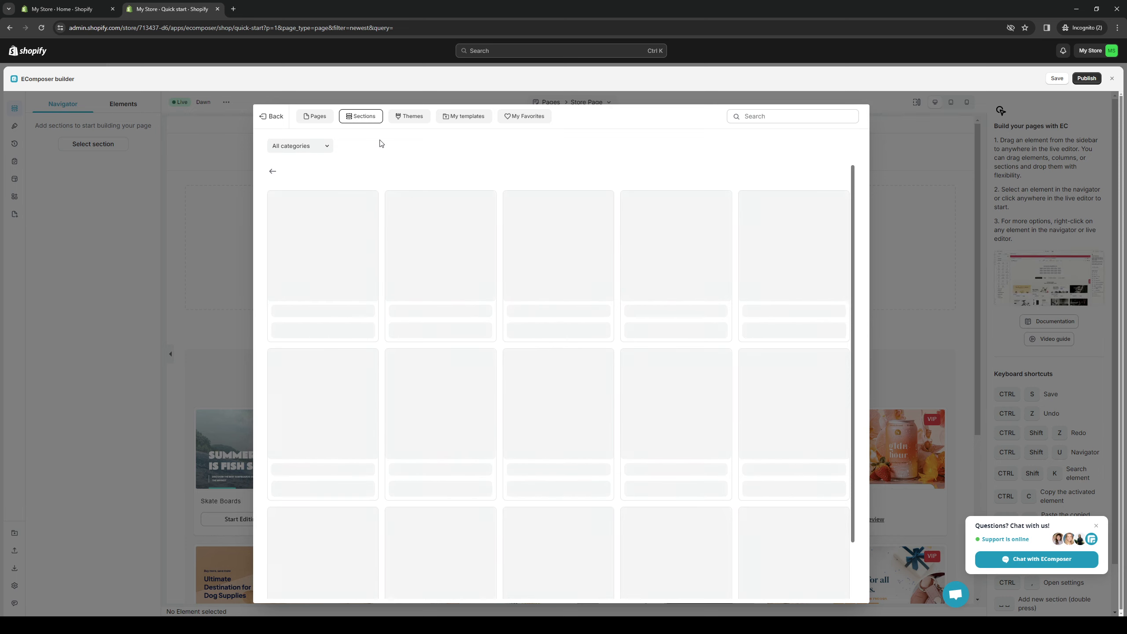
click(408, 115)
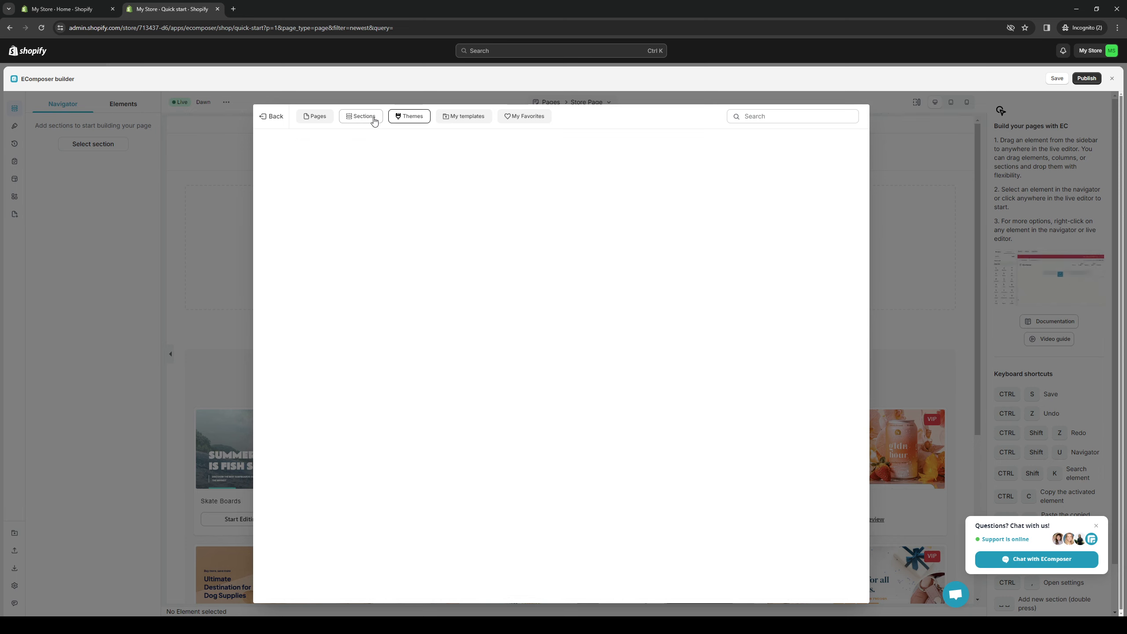
click(409, 115)
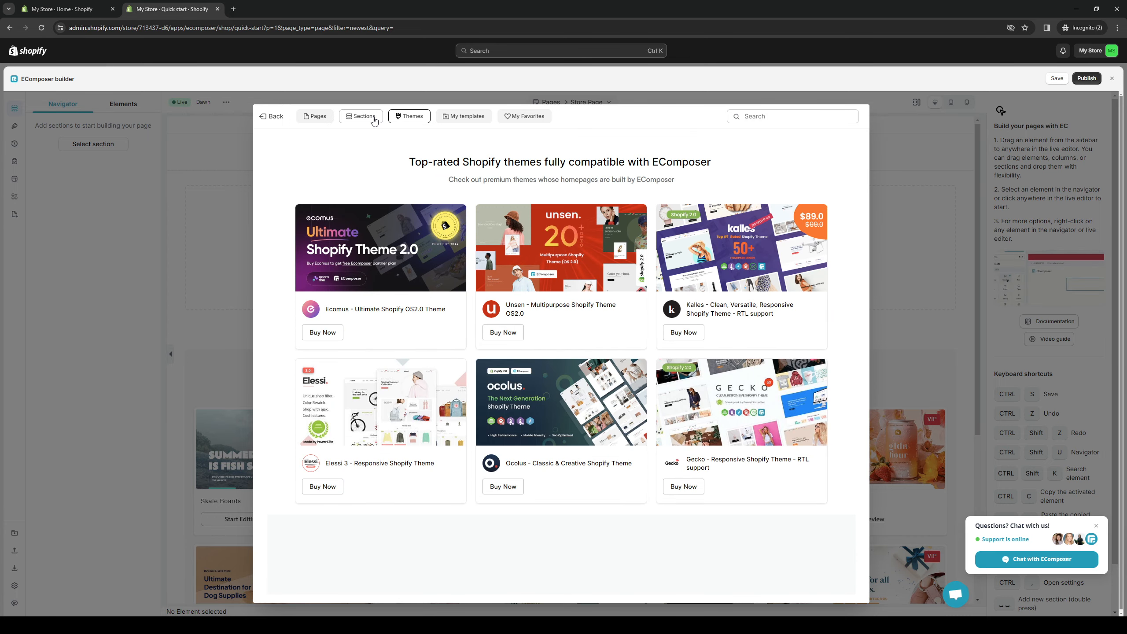
click(361, 115)
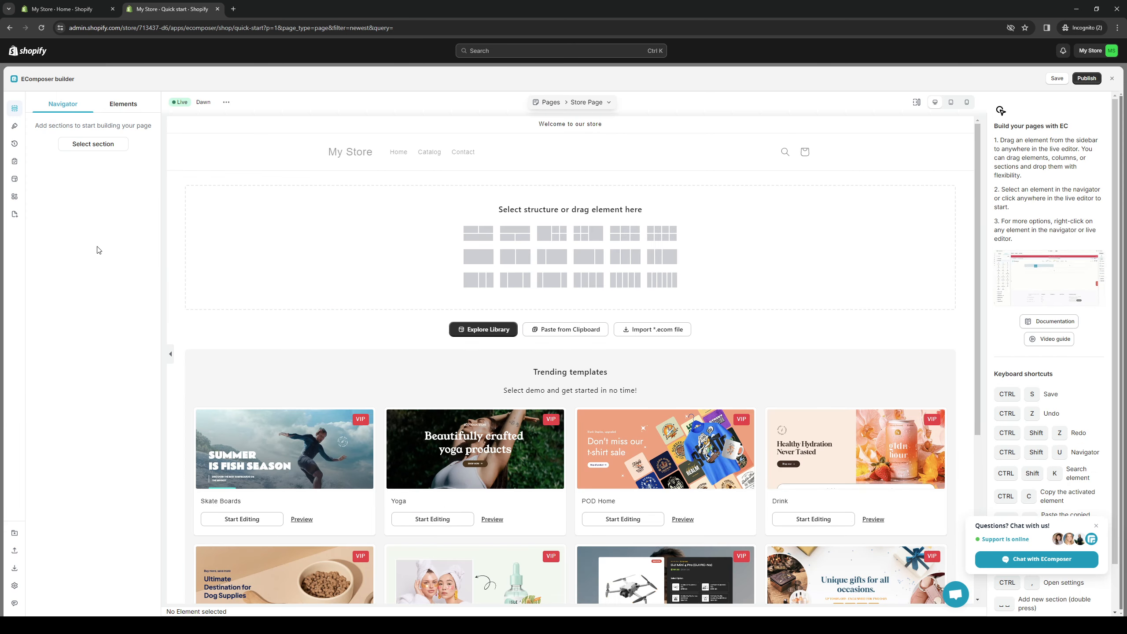
Search elements for 'produc' and place a Shopify Product Box into Section 1.
click(123, 104)
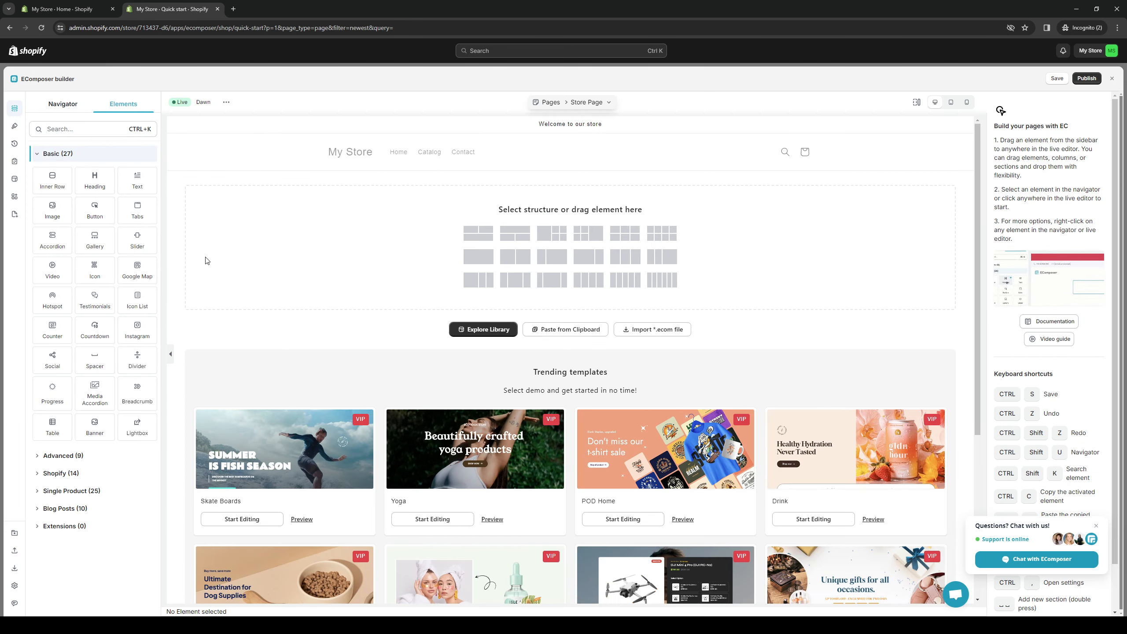
mouse_move(146, 566)
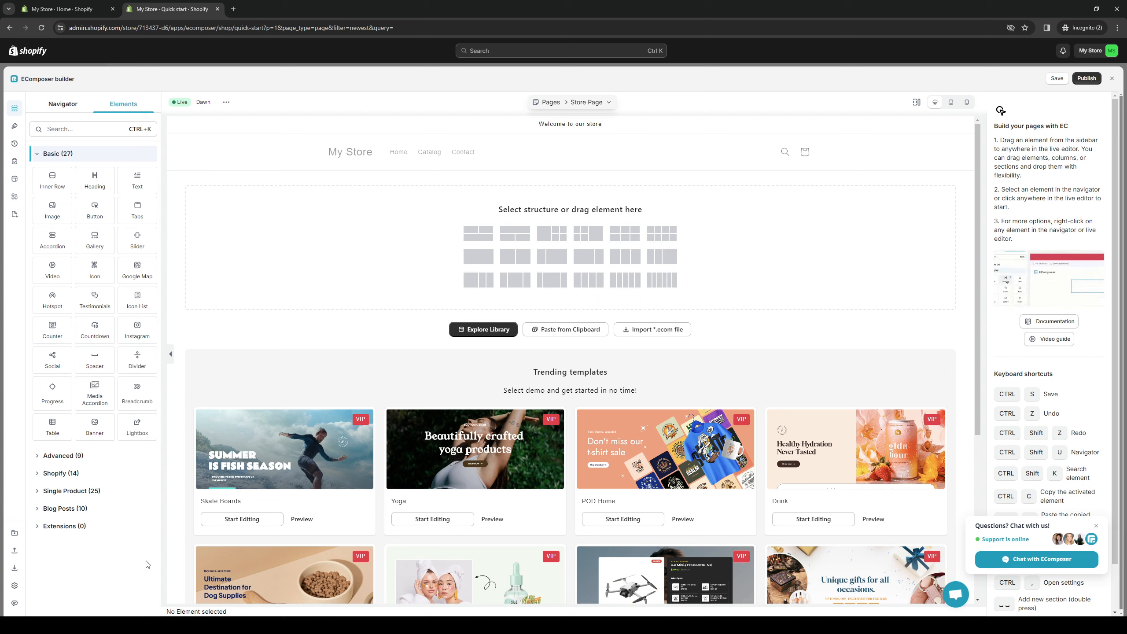
click(92, 129)
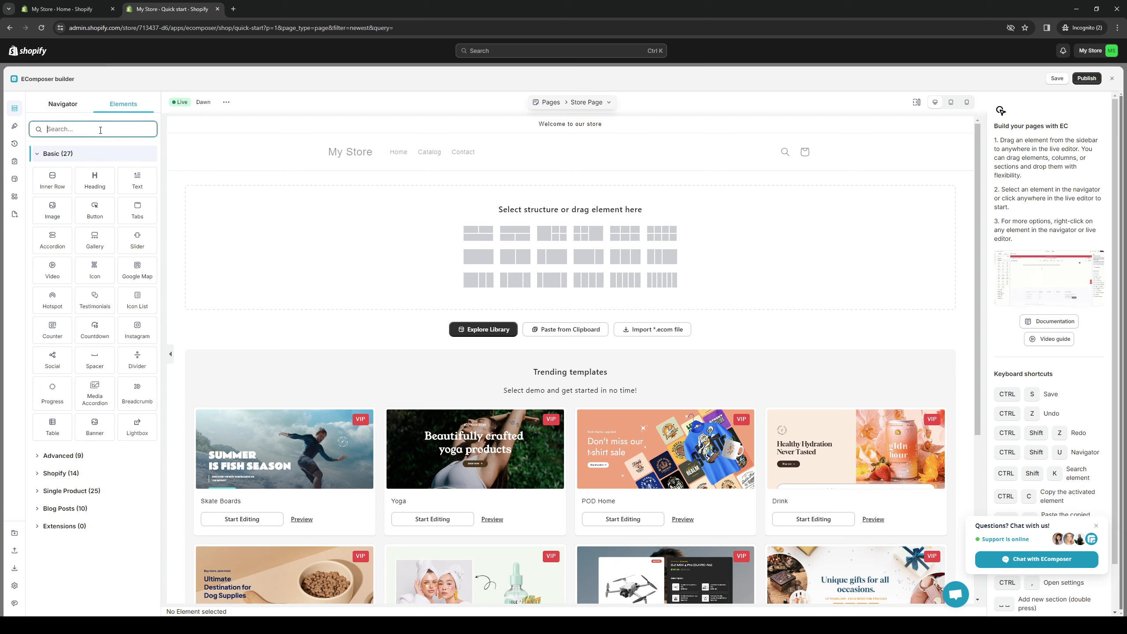
text(produc)
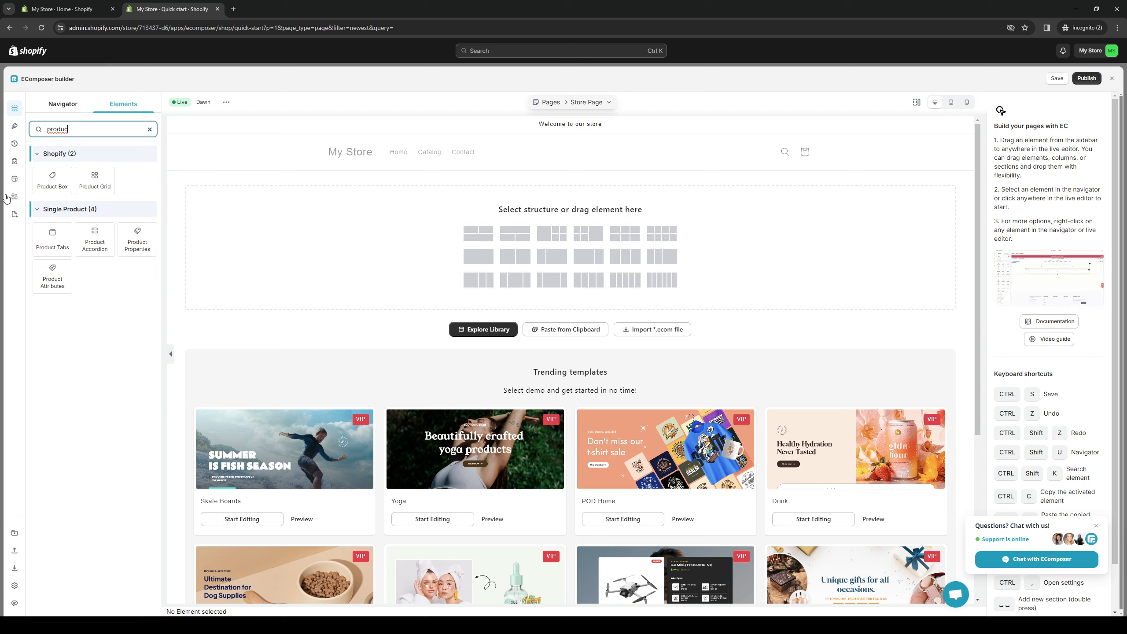
drag(52, 180, 321, 225)
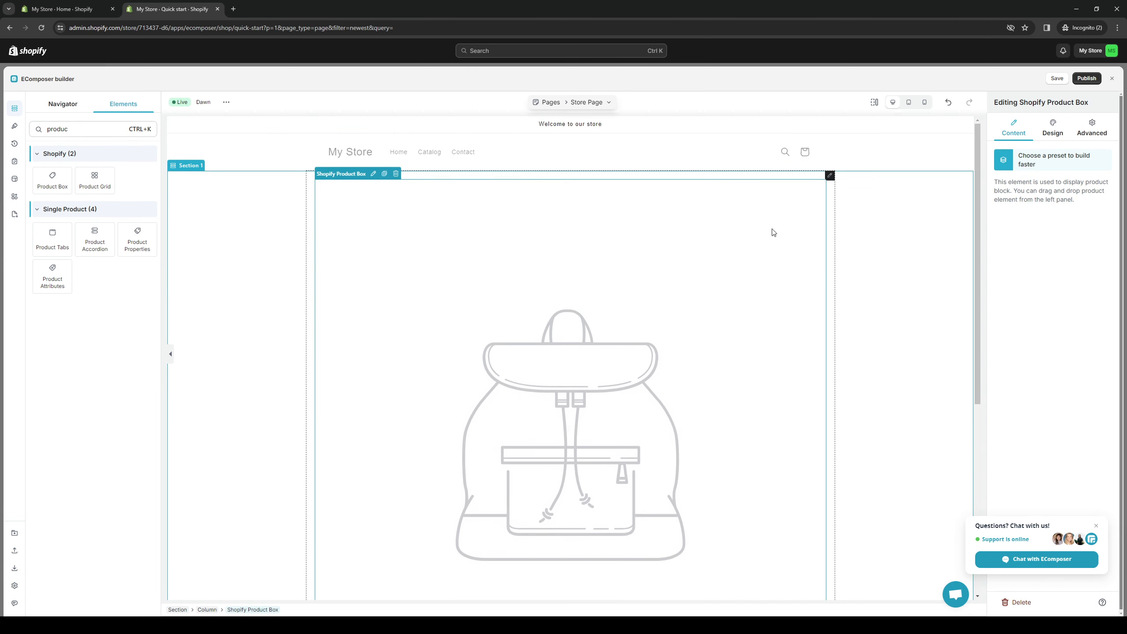
Return from Presets to the Design settings and select the Product Box's product image.
scroll(up, 3)
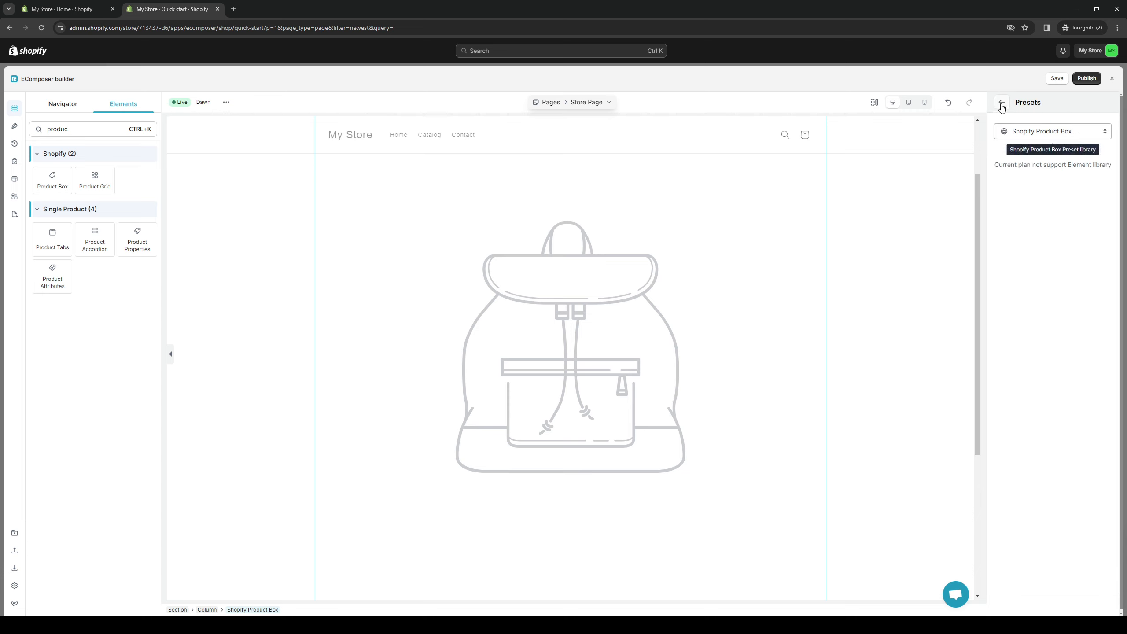
click(1000, 106)
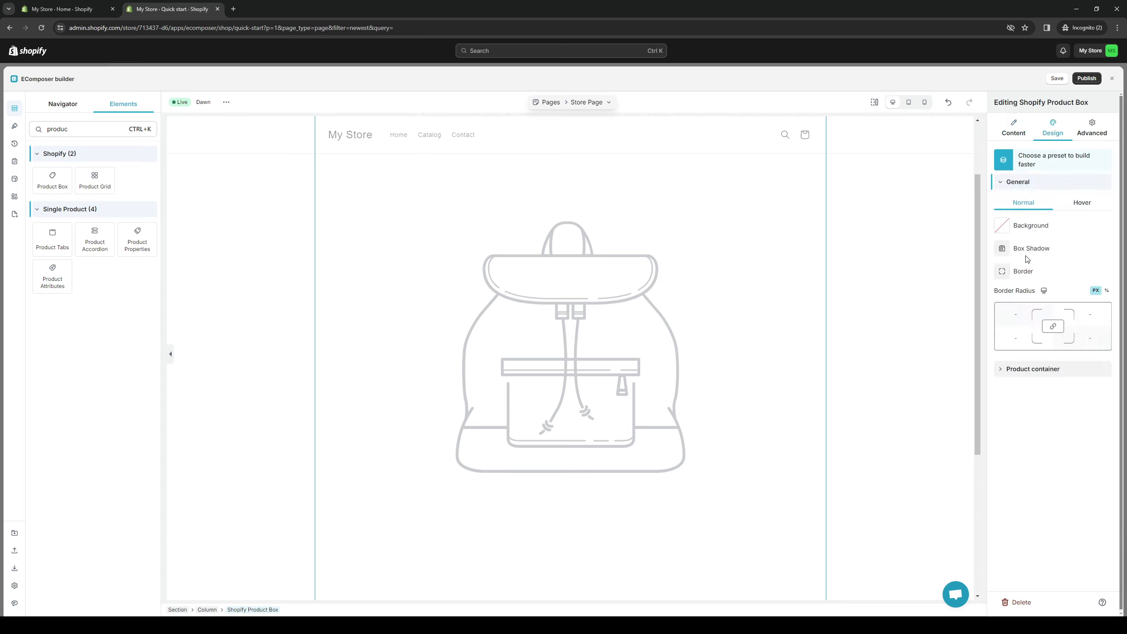
mouse_move(1071, 205)
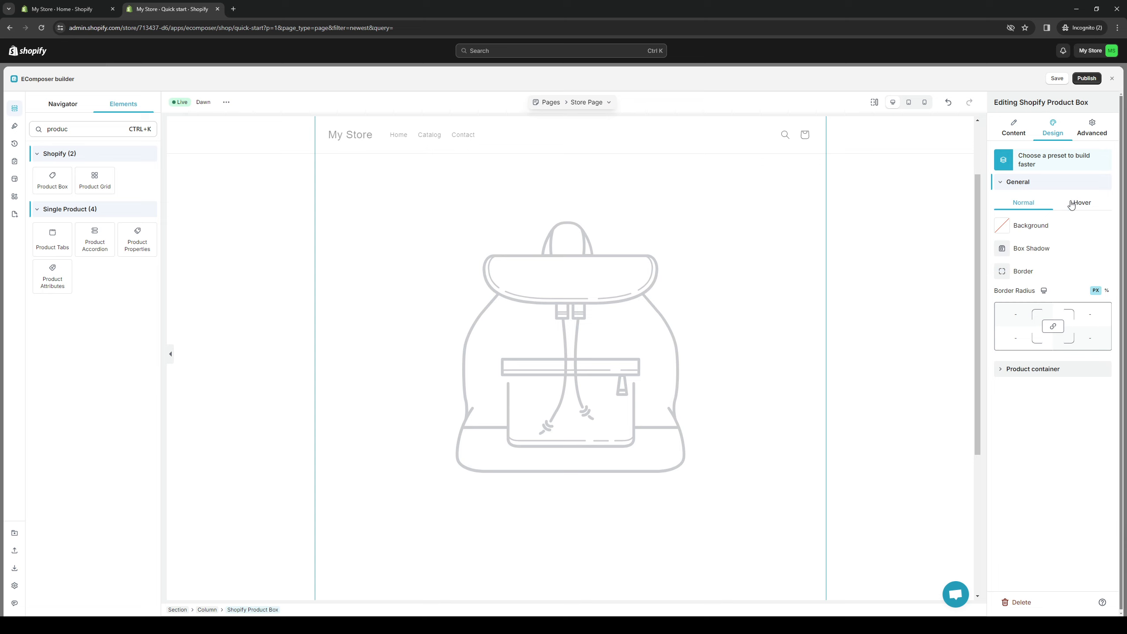
click(1051, 369)
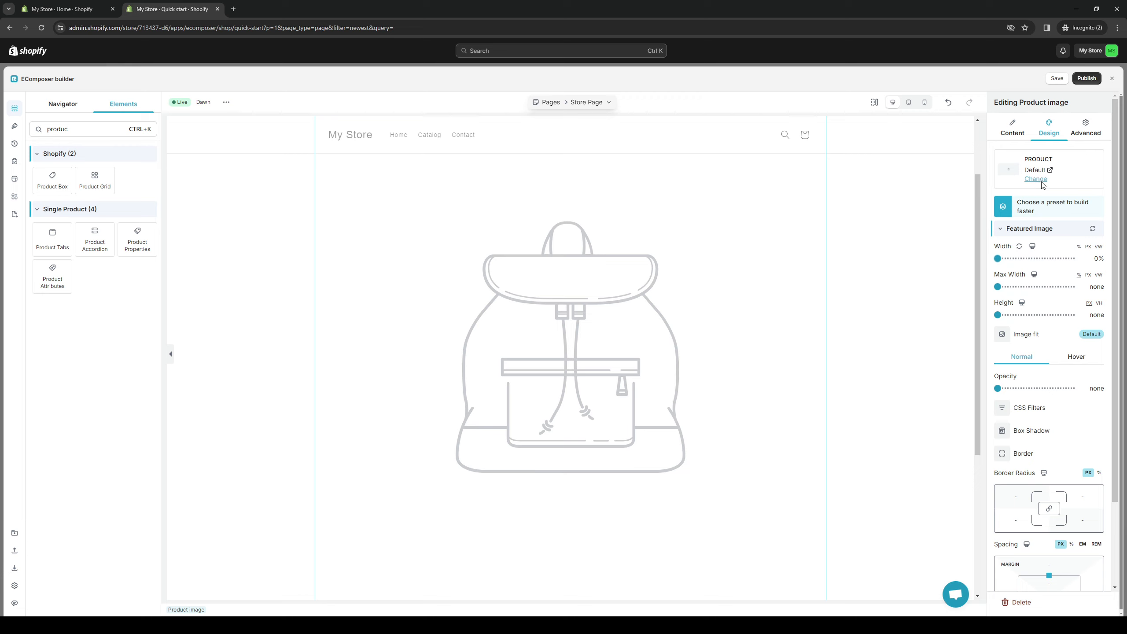
click(1035, 179)
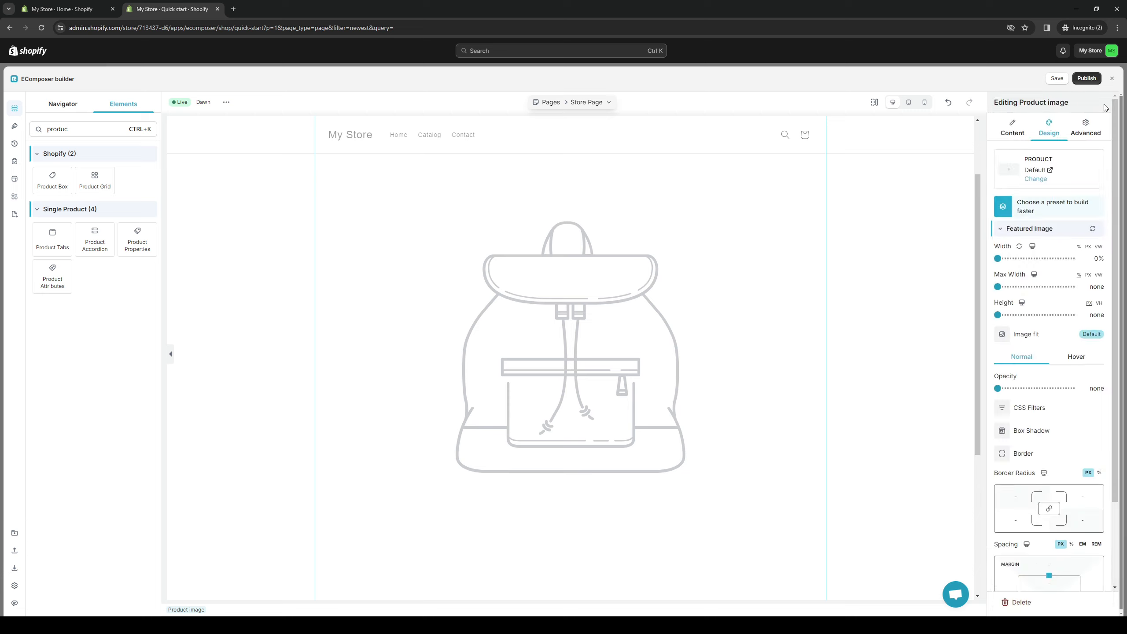
click(1035, 178)
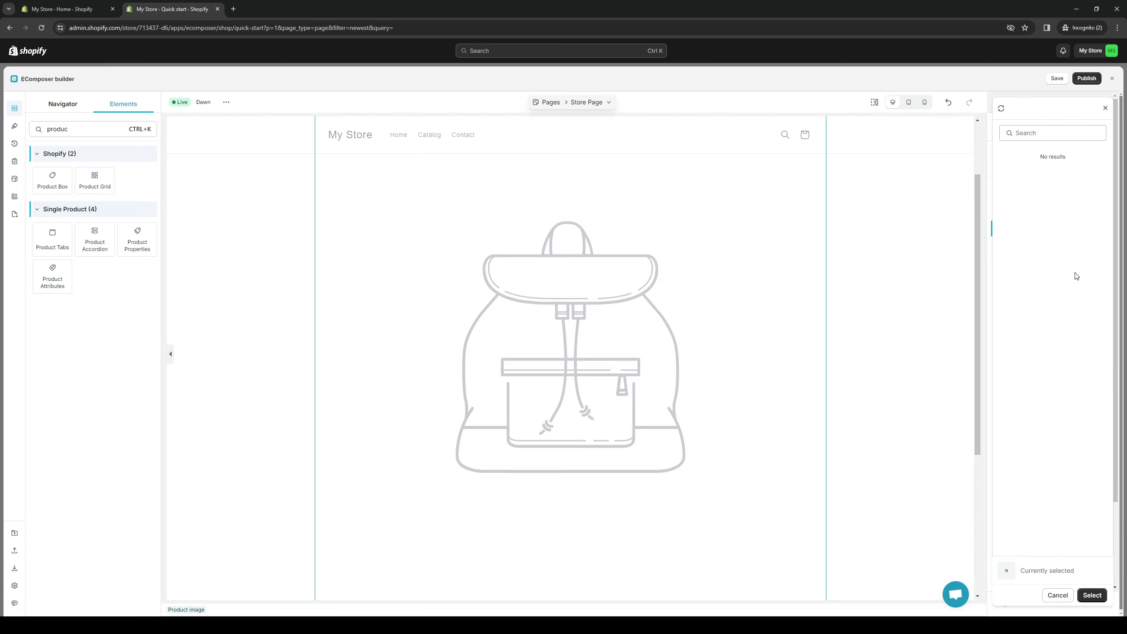
mouse_move(1029, 230)
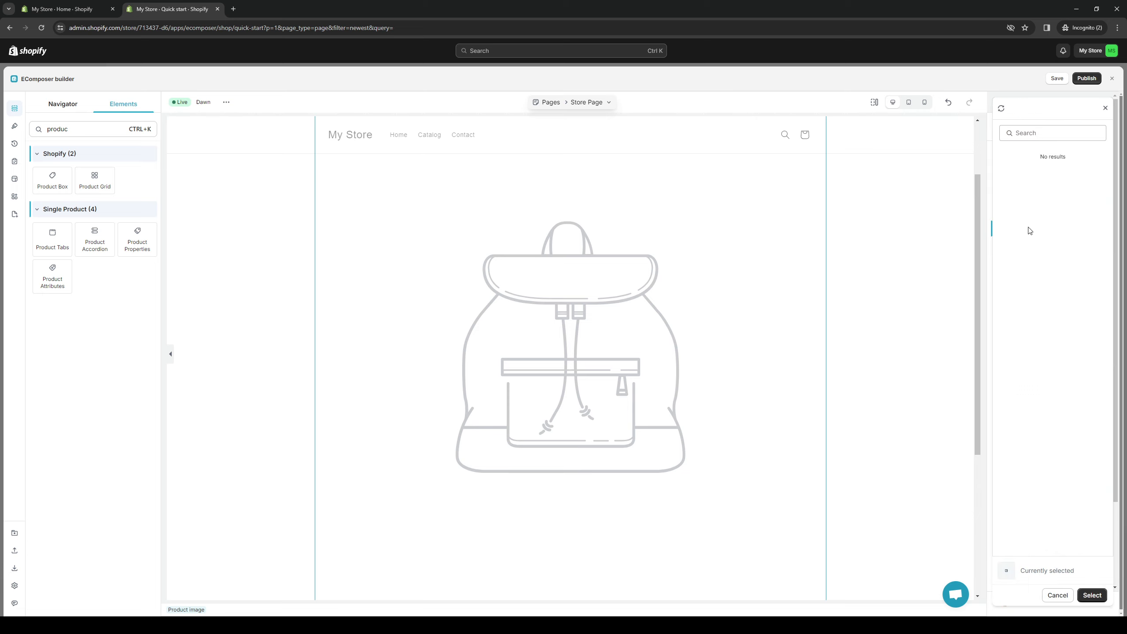
mouse_move(1104, 112)
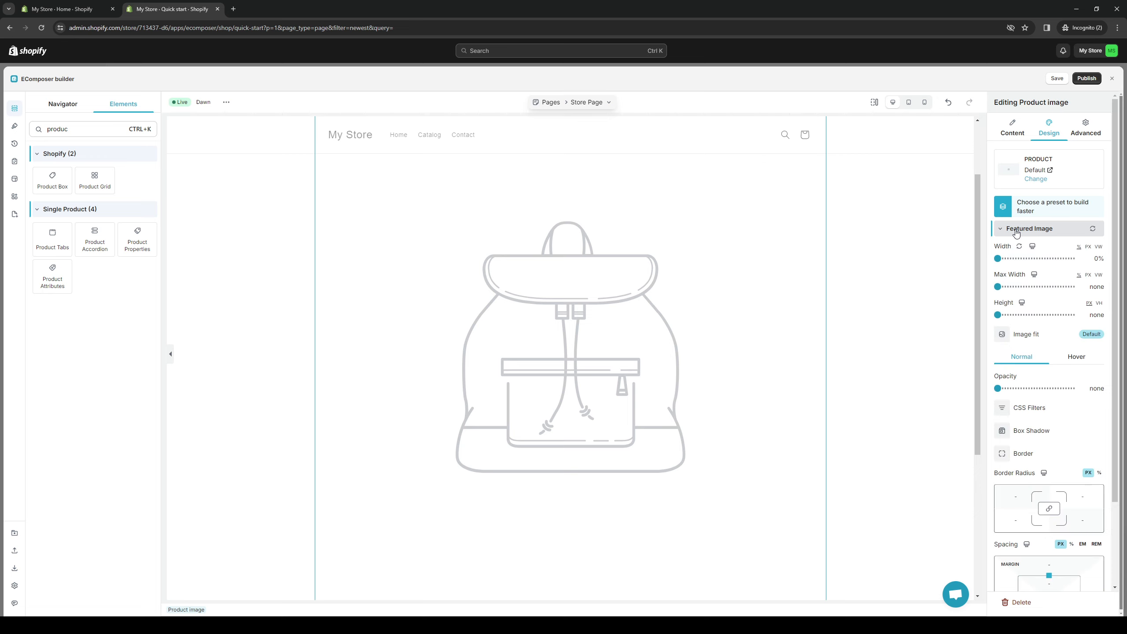
Review the product image's Advanced settings, expanding Scrolling Animation and Attributes.
click(1000, 229)
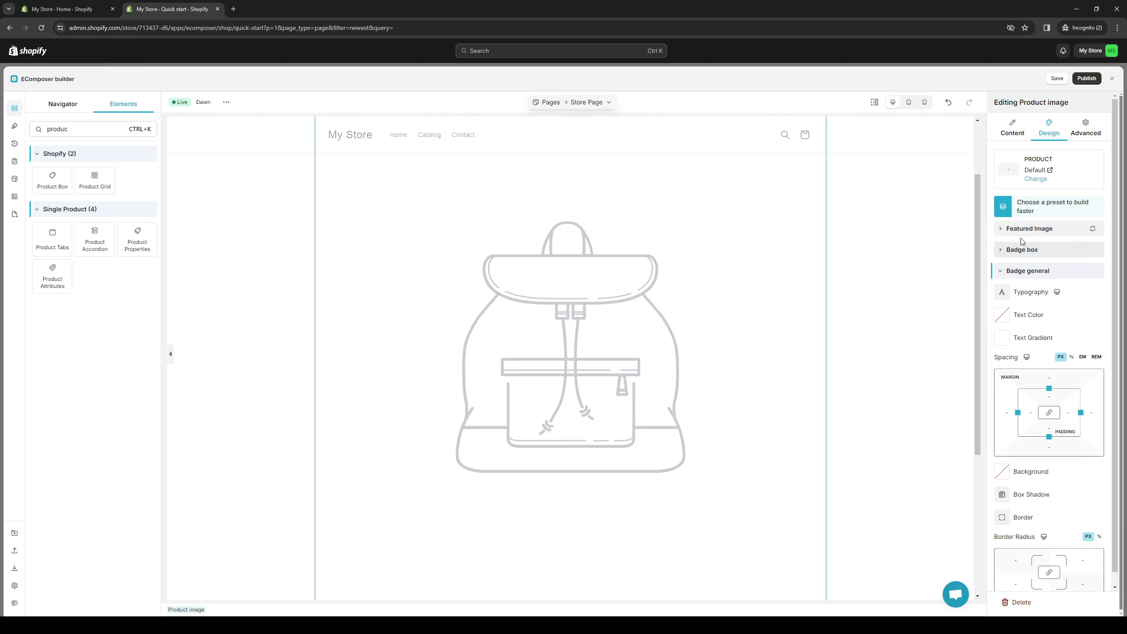
click(1090, 126)
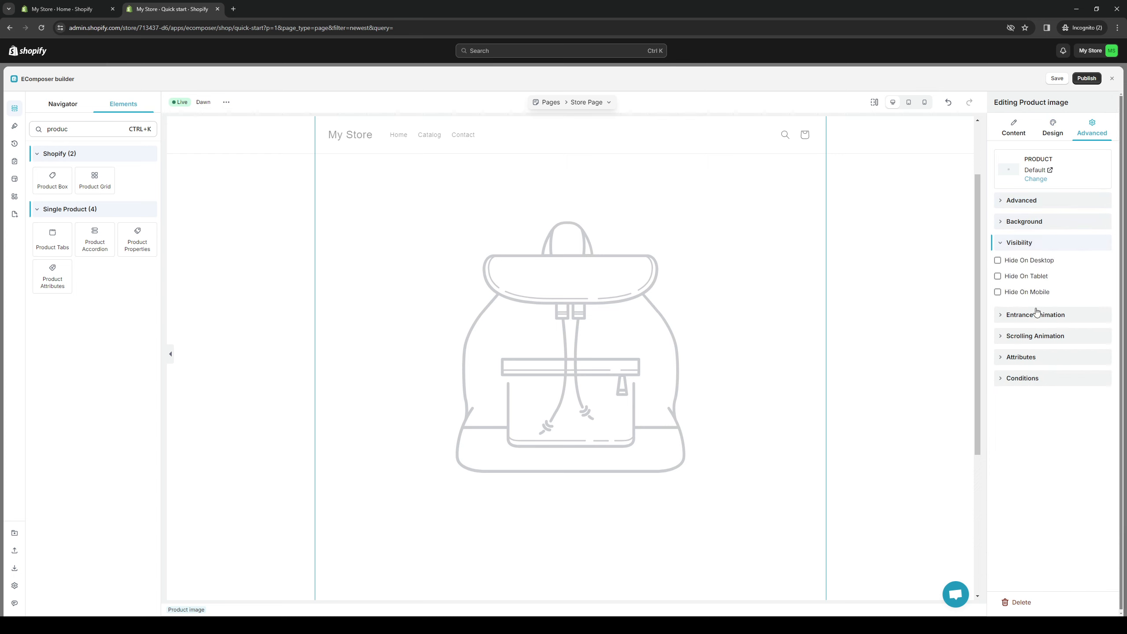
click(1035, 335)
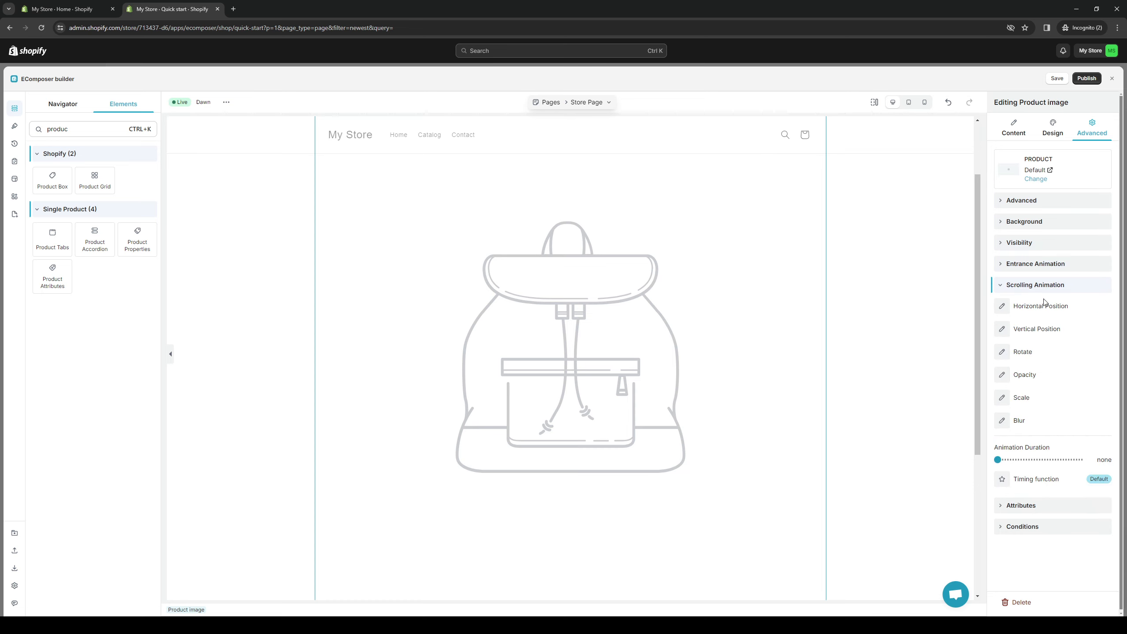
click(1035, 305)
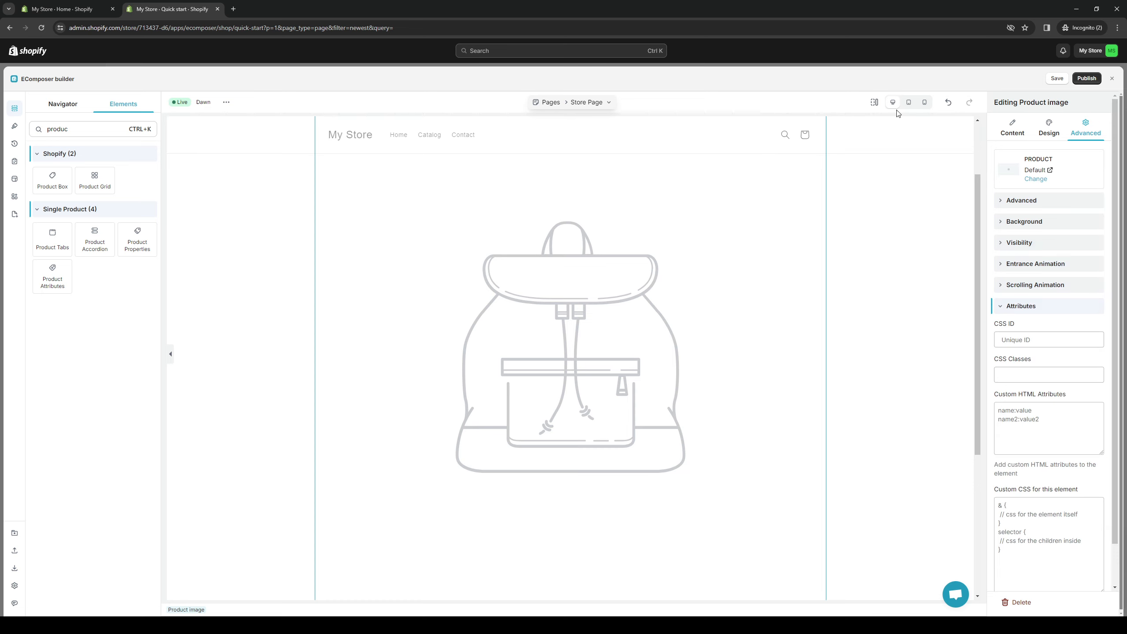
mouse_move(1106, 88)
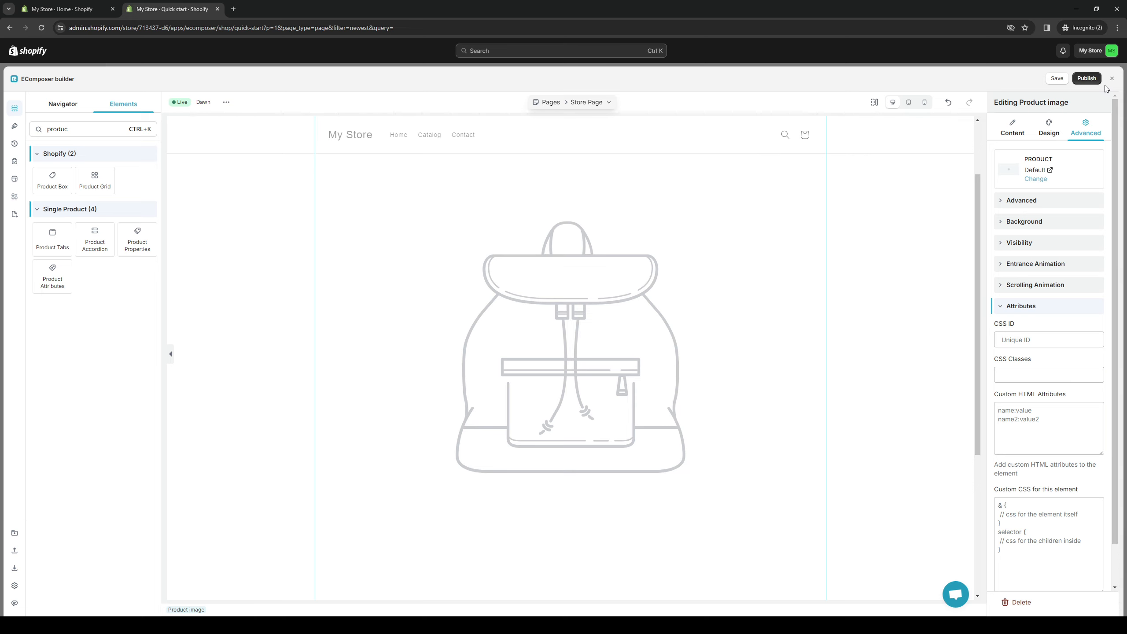
Close the EComposer builder and return to the store's Home page.
click(1112, 79)
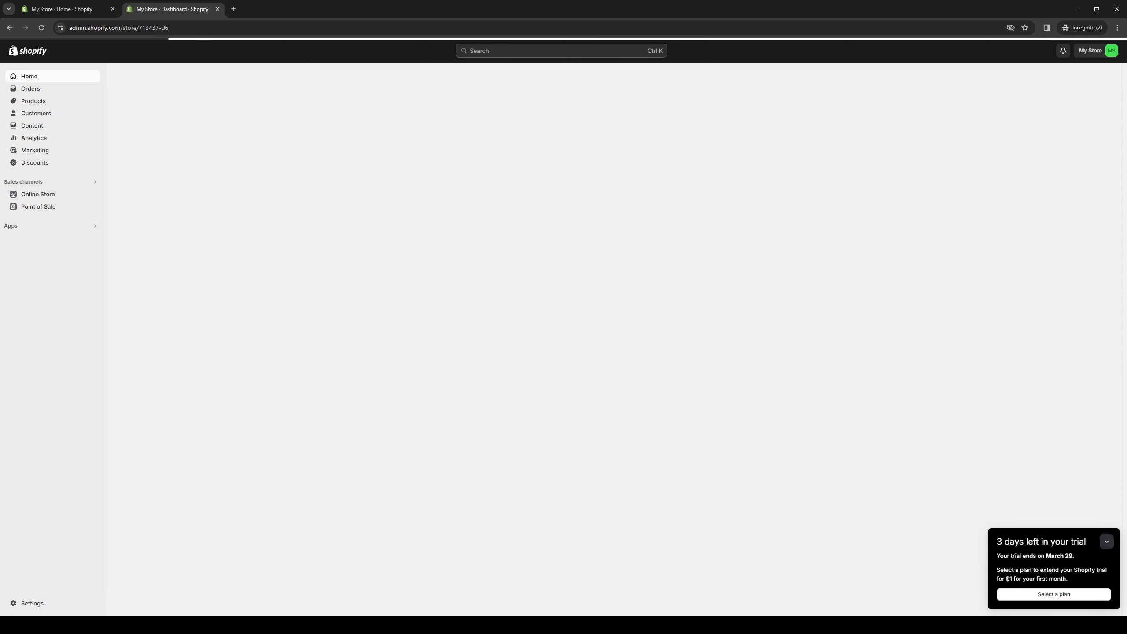
click(29, 76)
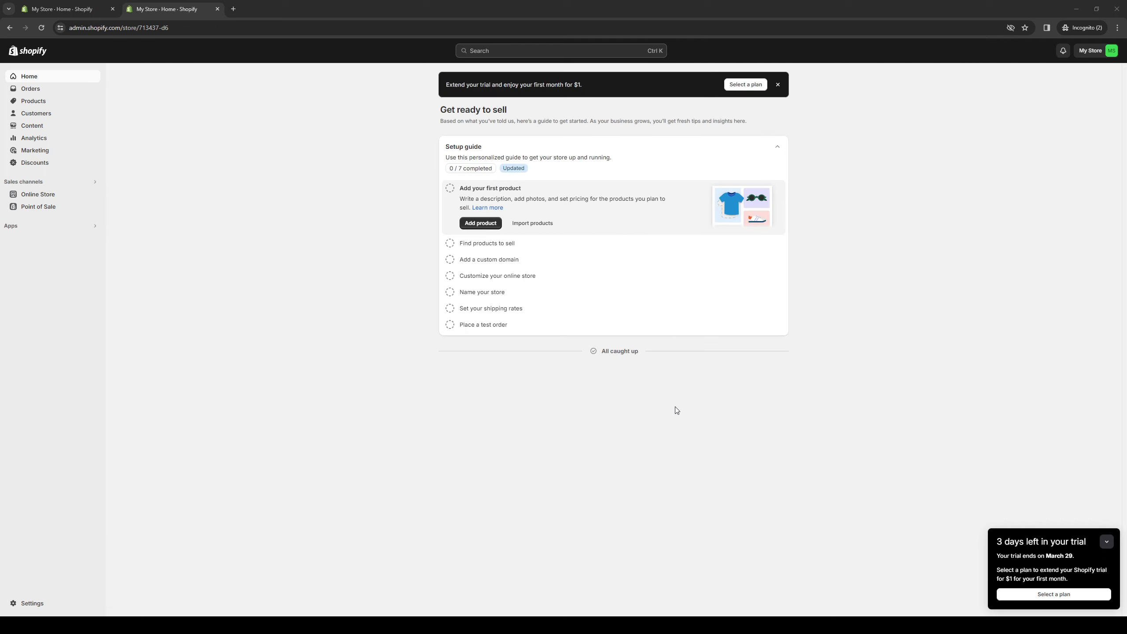